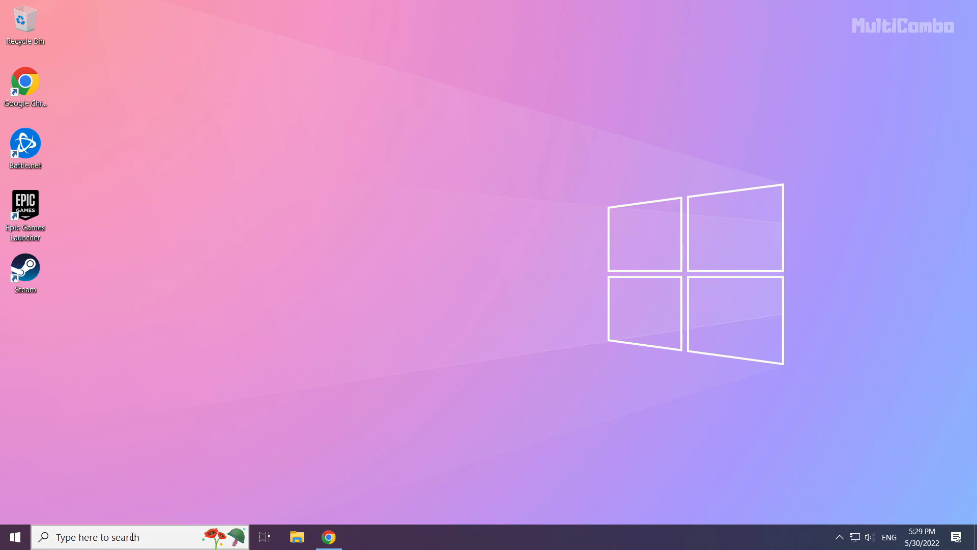
- Find Device Manager through Windows Search and launch it
click(100, 537)
text(device manager)
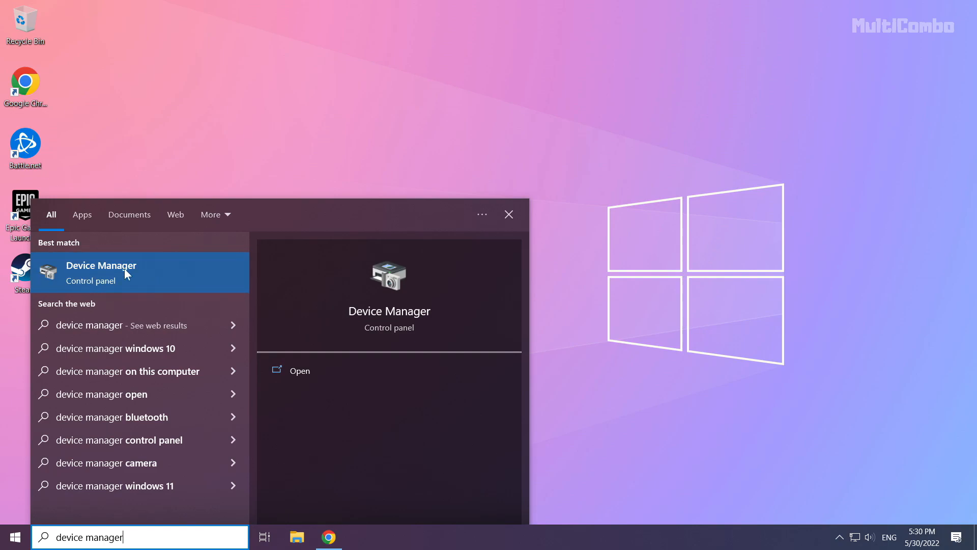
click(101, 272)
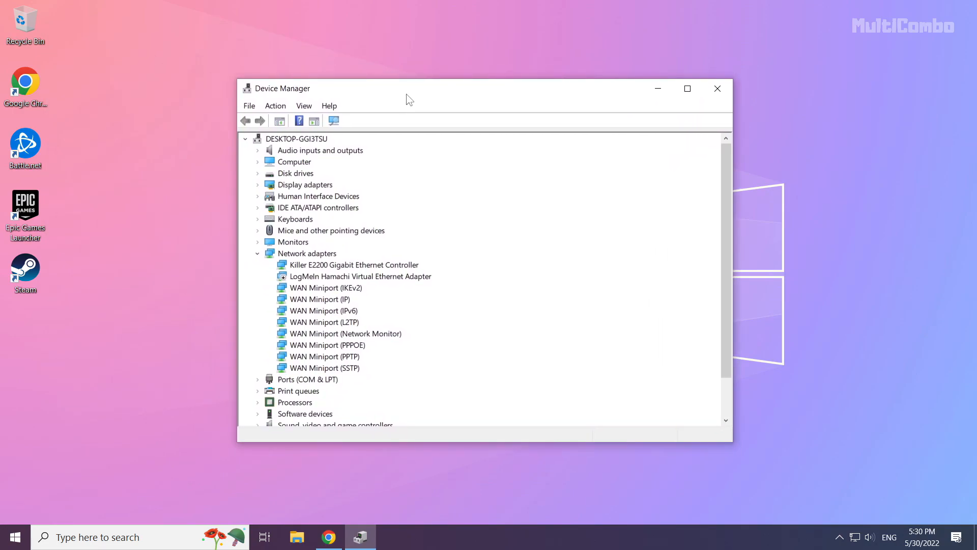
- Run an automatic driver search for the NVIDIA GeForce GTX 1050 Ti and dismiss the already-up-to-date result
click(305, 184)
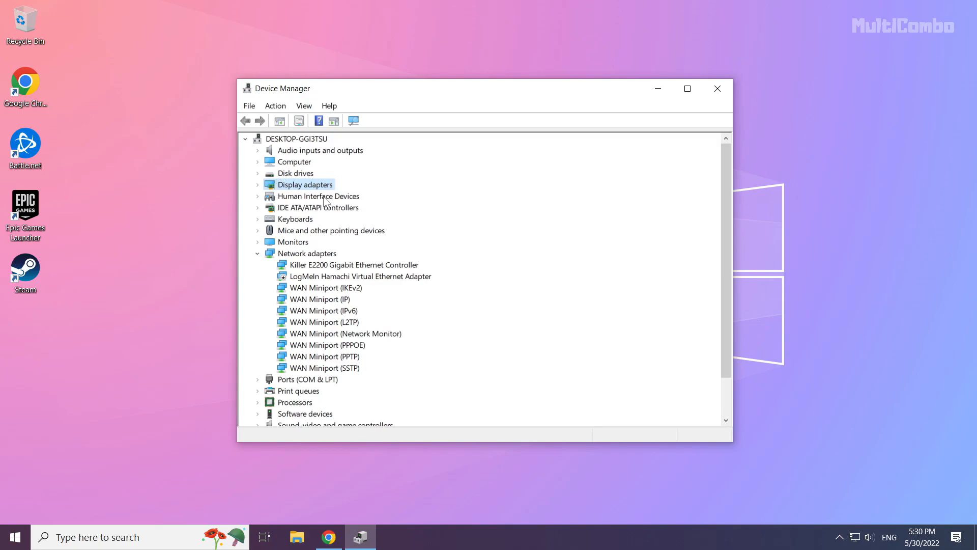
mouse_move(260, 190)
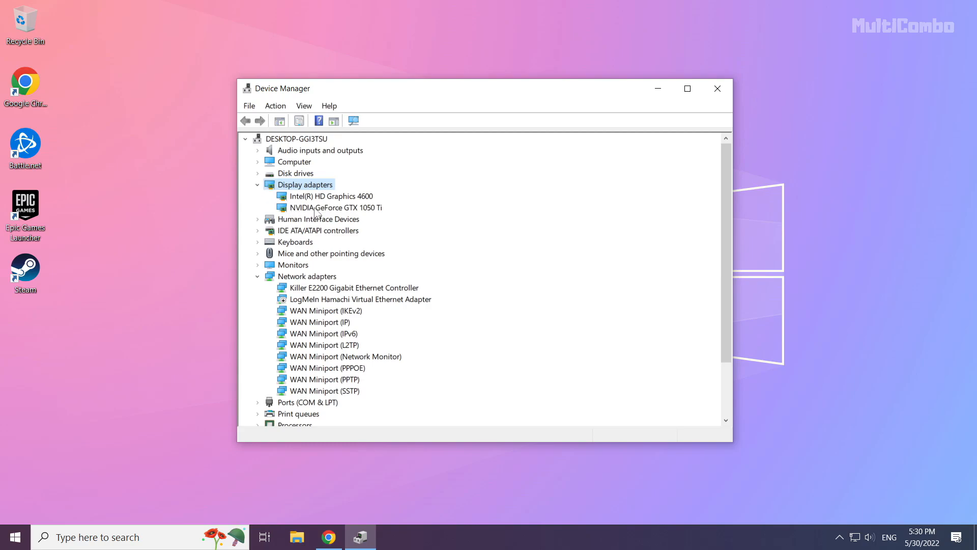
click(328, 207)
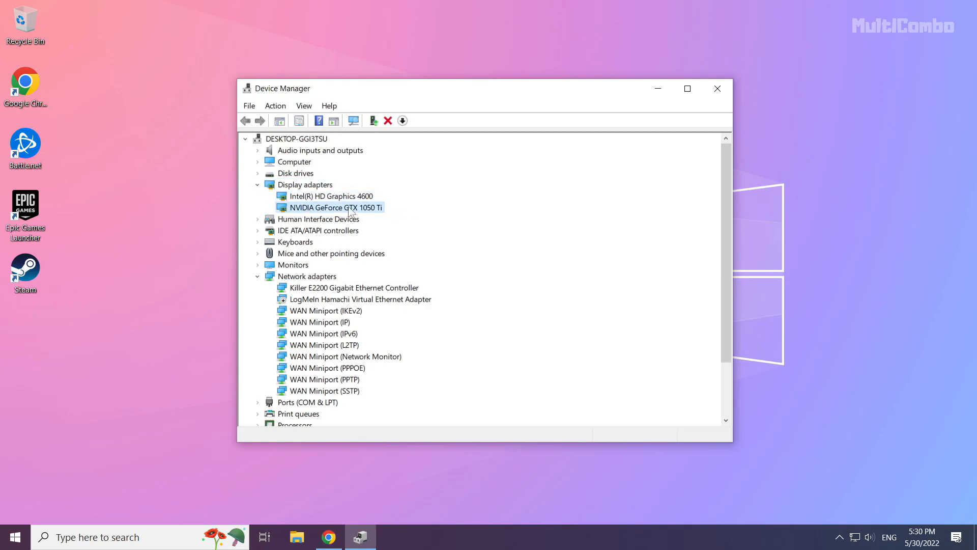
right_click(332, 207)
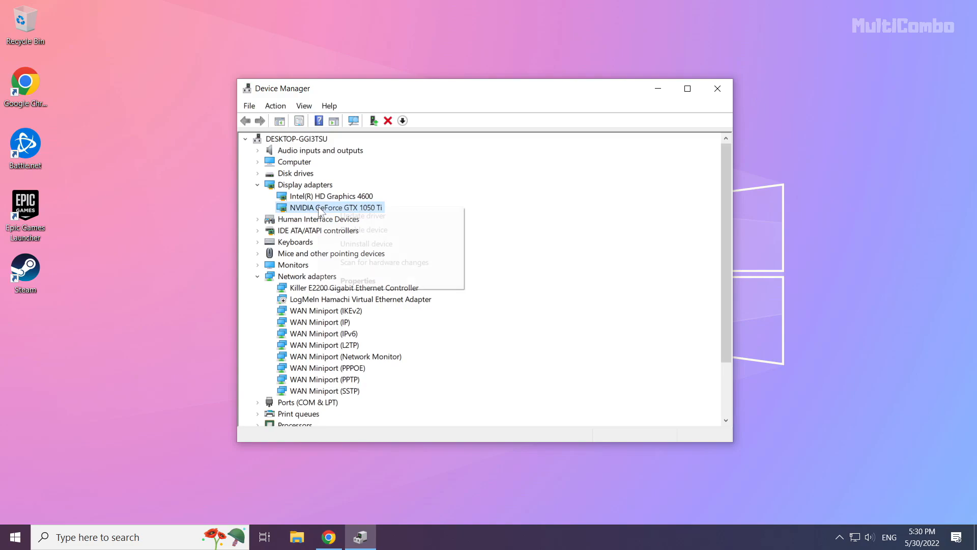
mouse_move(362, 215)
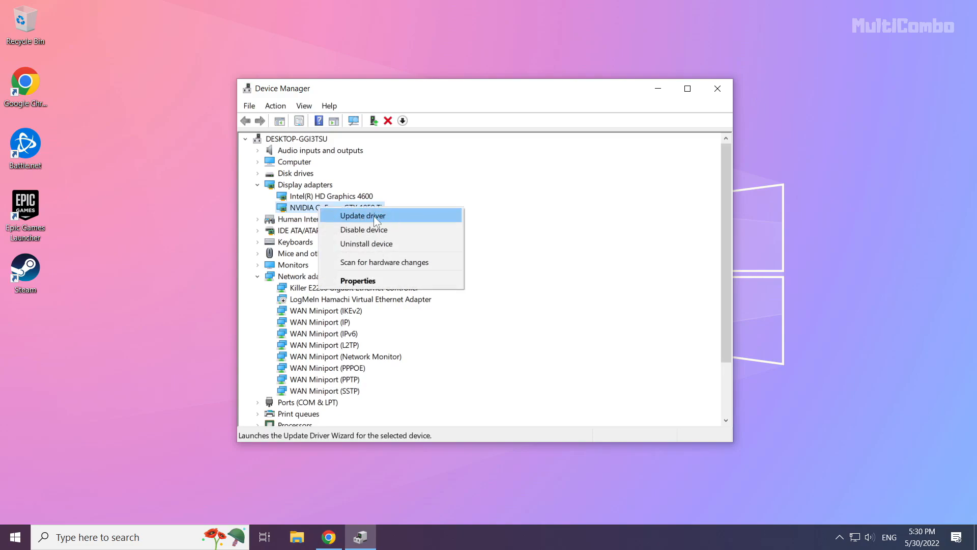
click(362, 215)
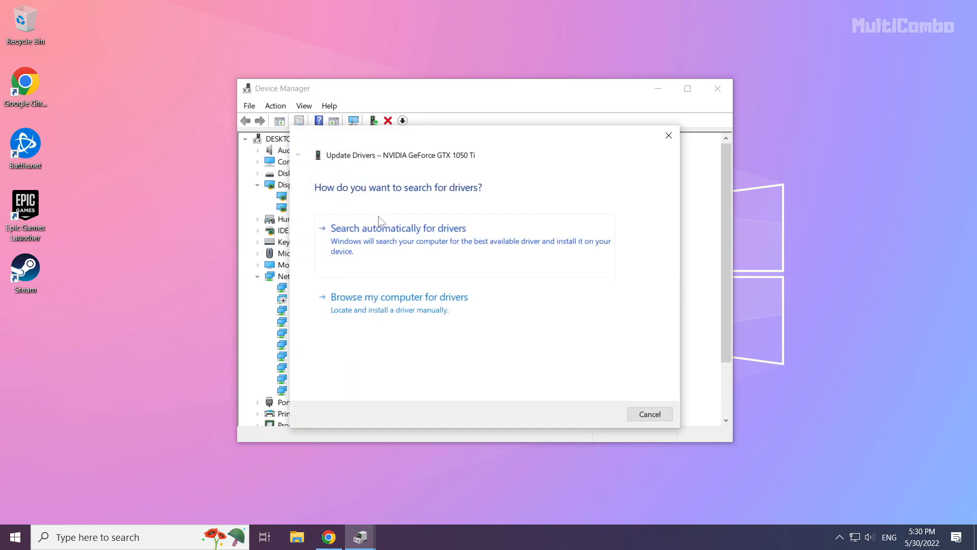
mouse_move(319, 226)
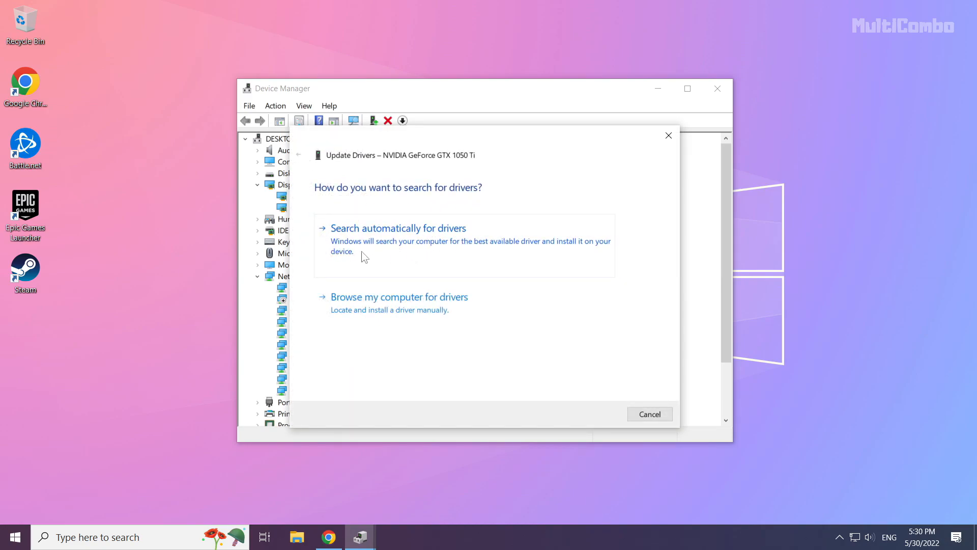
click(398, 227)
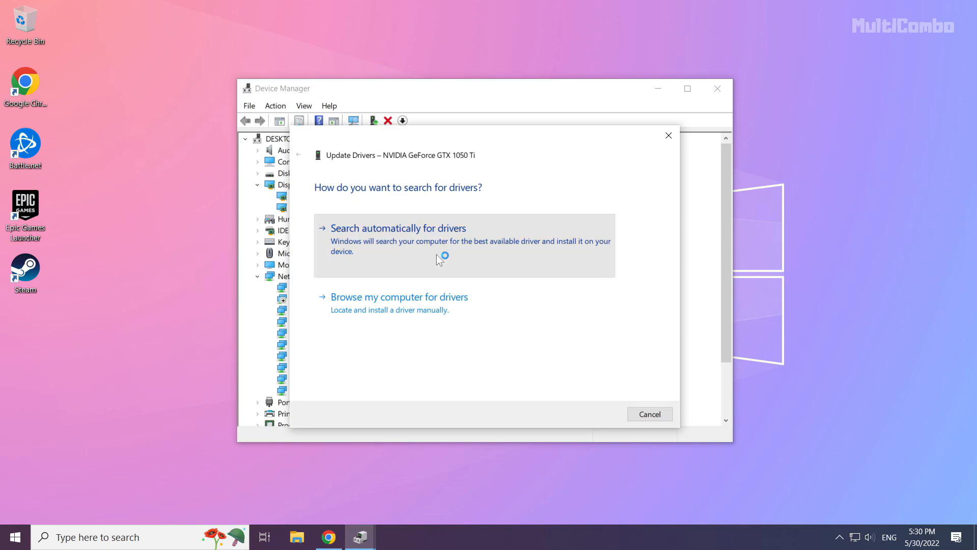
click(398, 227)
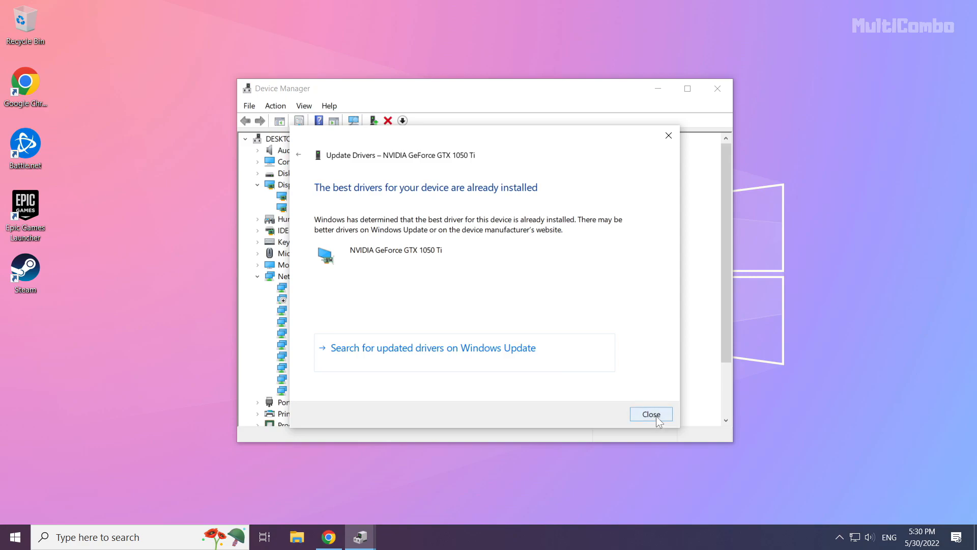
click(650, 415)
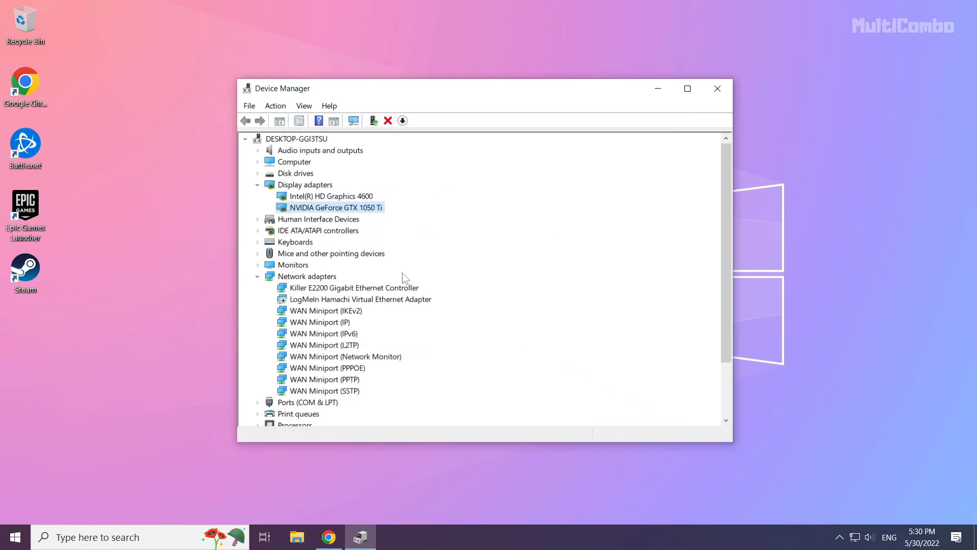
- Run an automatic driver search for Intel(R) HD Graphics 4600, dismiss the result and close Device Manager
click(330, 196)
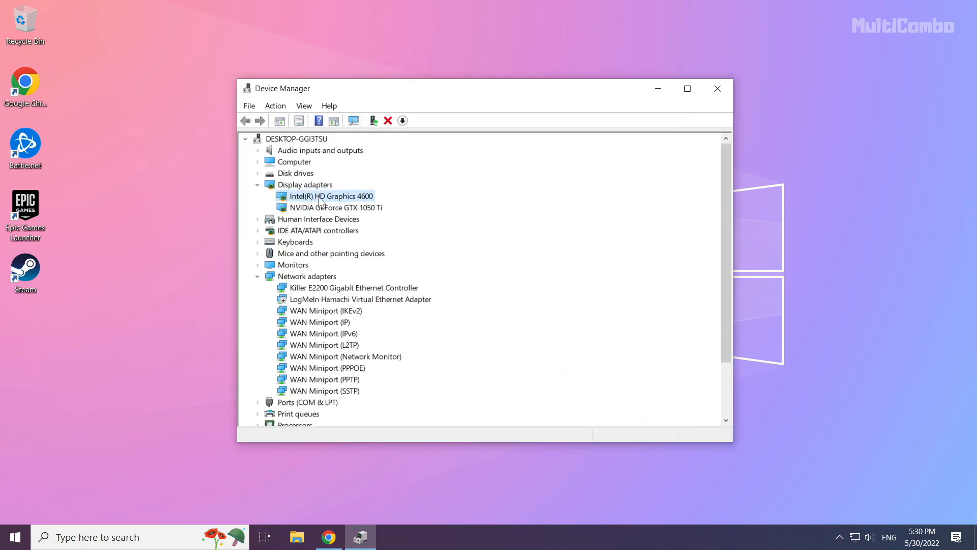
right_click(329, 195)
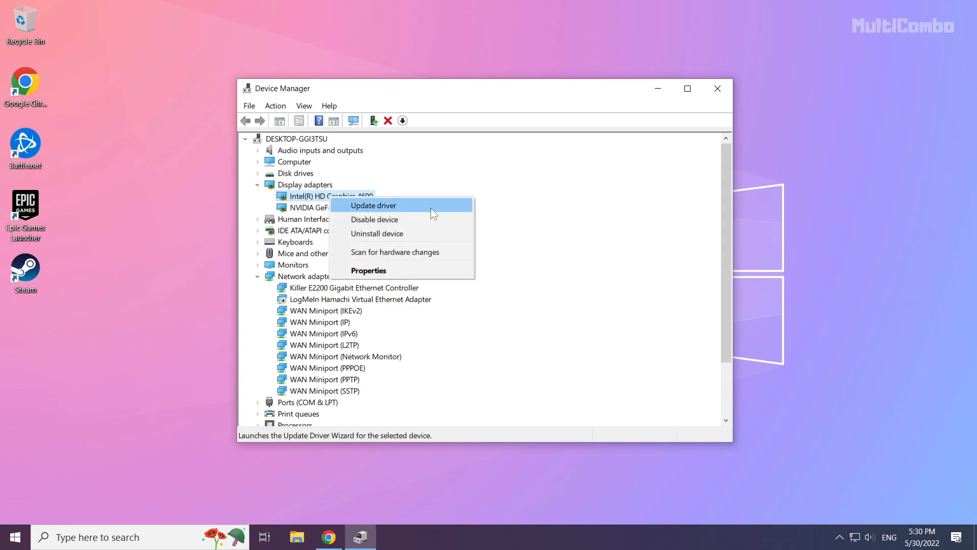
mouse_move(411, 213)
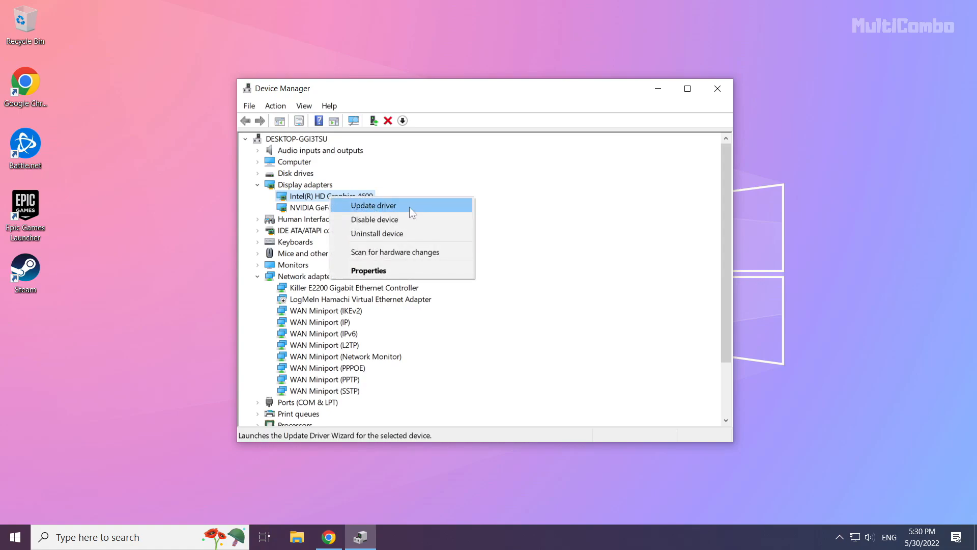
click(372, 205)
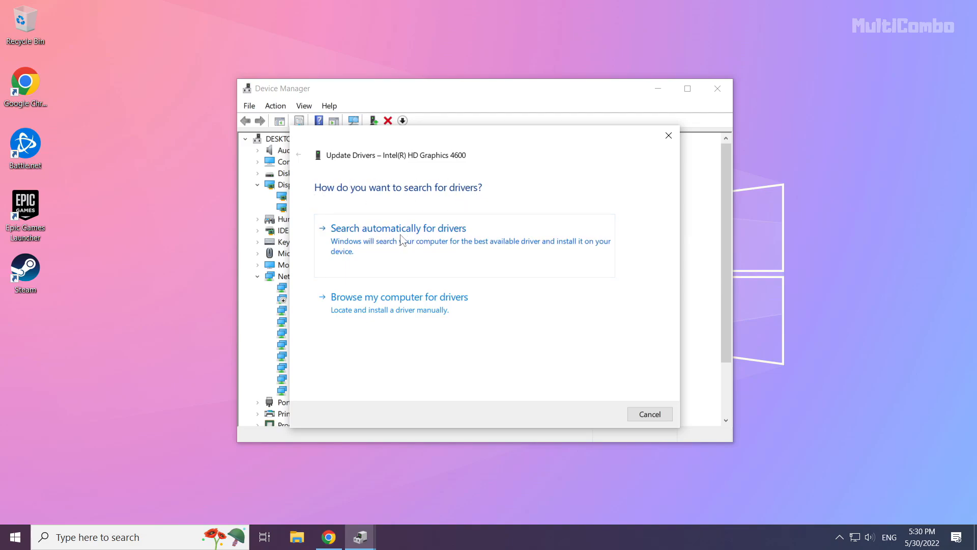
click(398, 227)
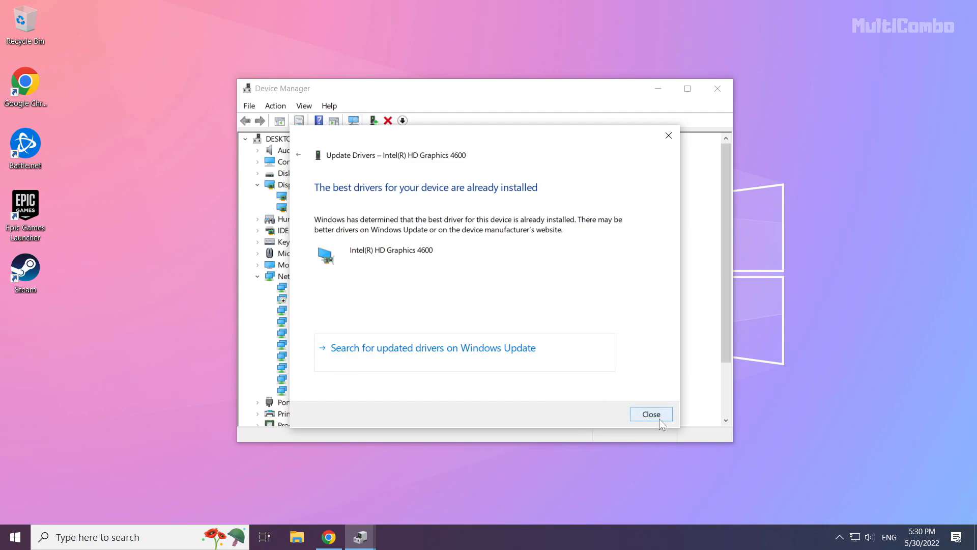
click(650, 415)
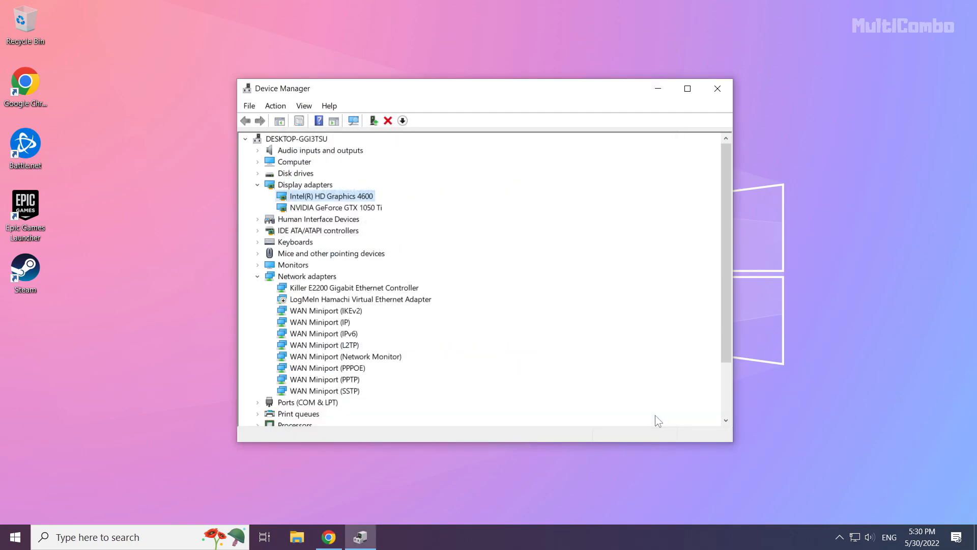
mouse_move(716, 88)
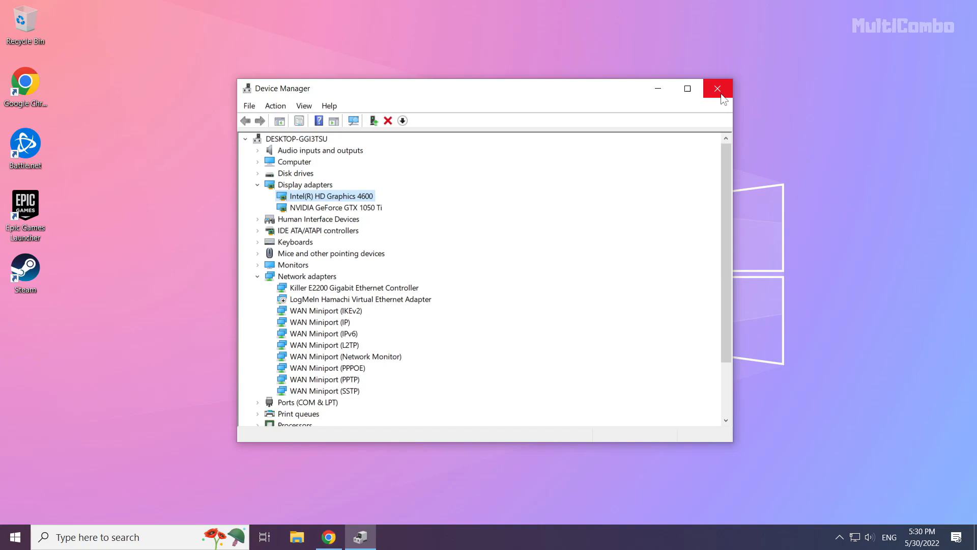
mouse_move(717, 87)
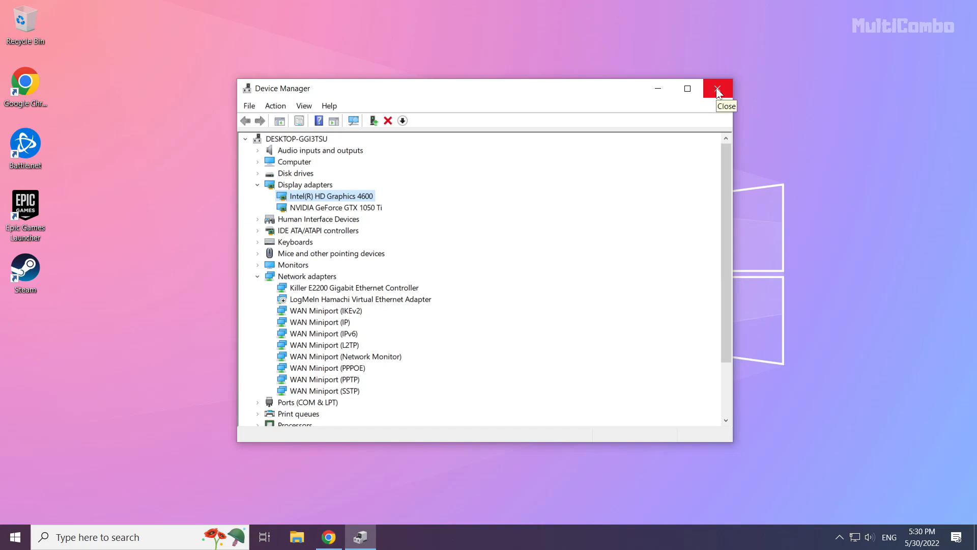
click(717, 87)
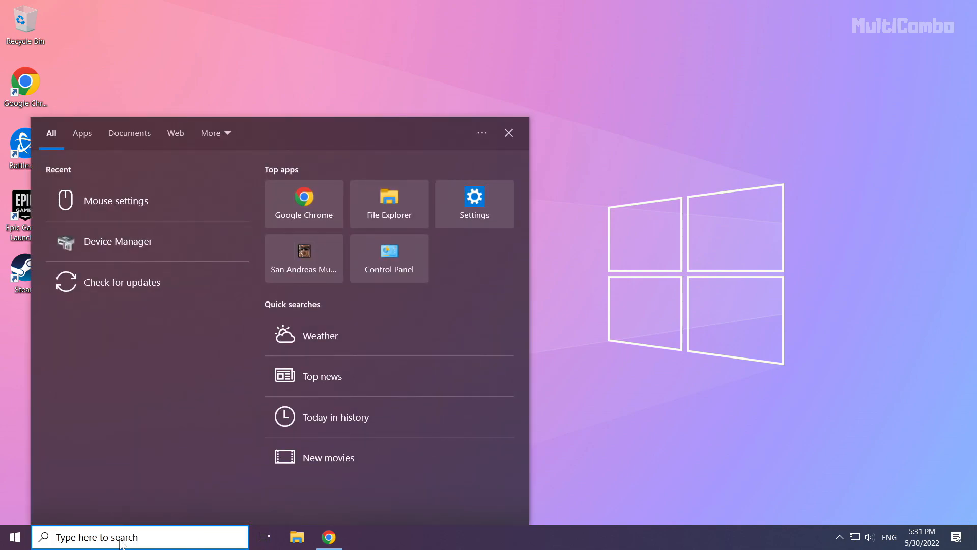
- Search 'update' and launch Check for updates from the results
text(update)
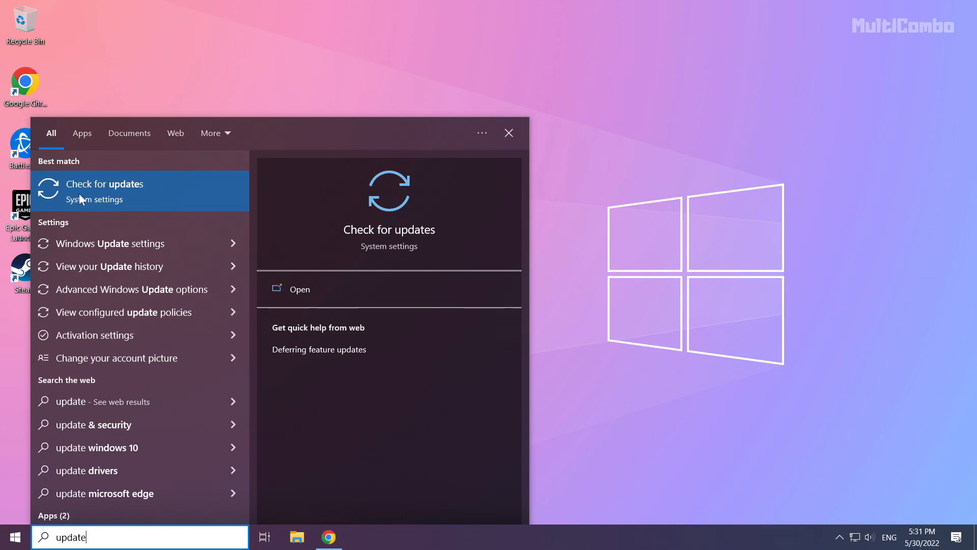
click(105, 183)
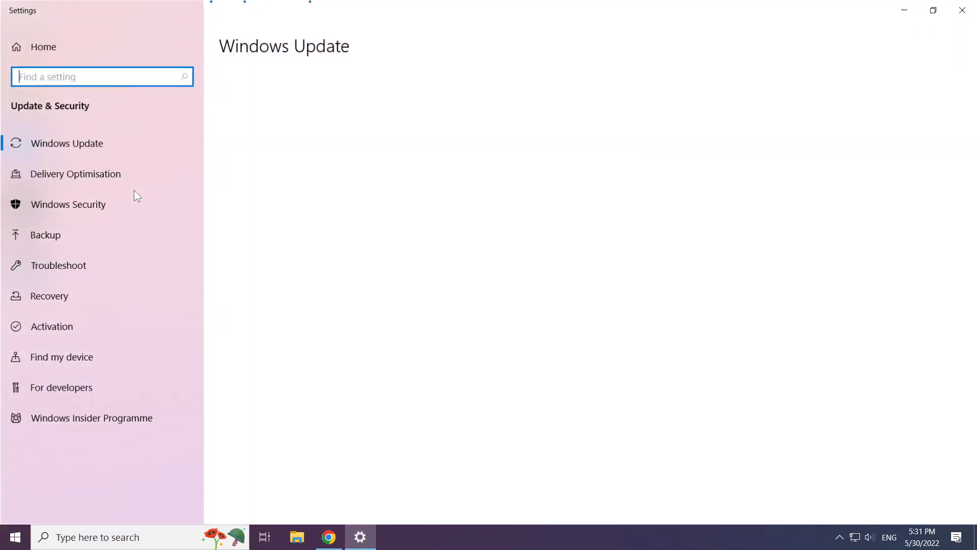
- Check for Windows updates, confirm 'You're up to date', and close Settings
click(67, 143)
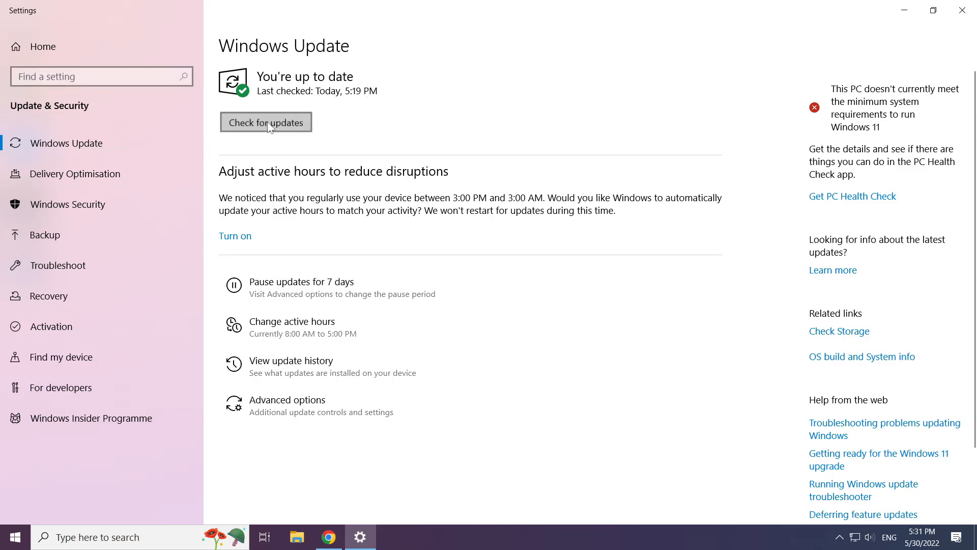
click(265, 122)
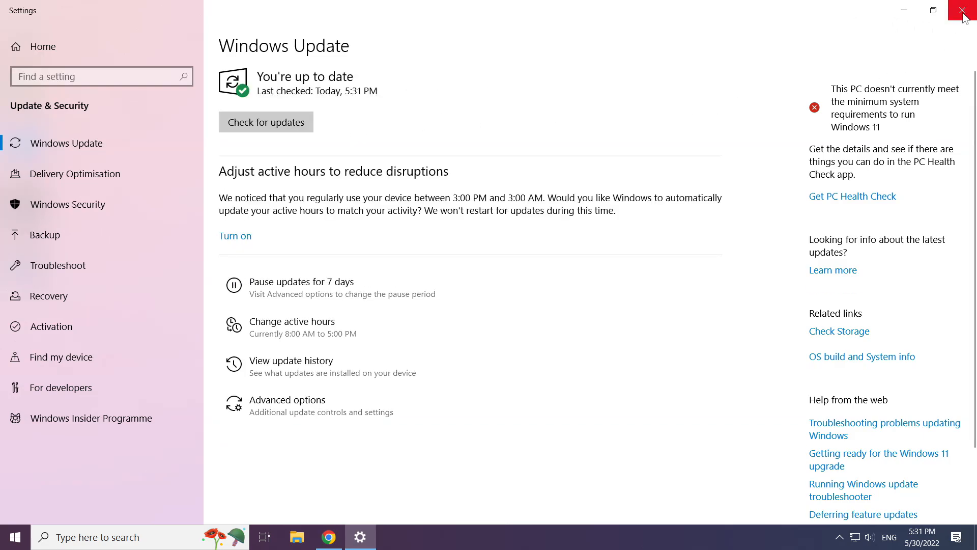
click(965, 10)
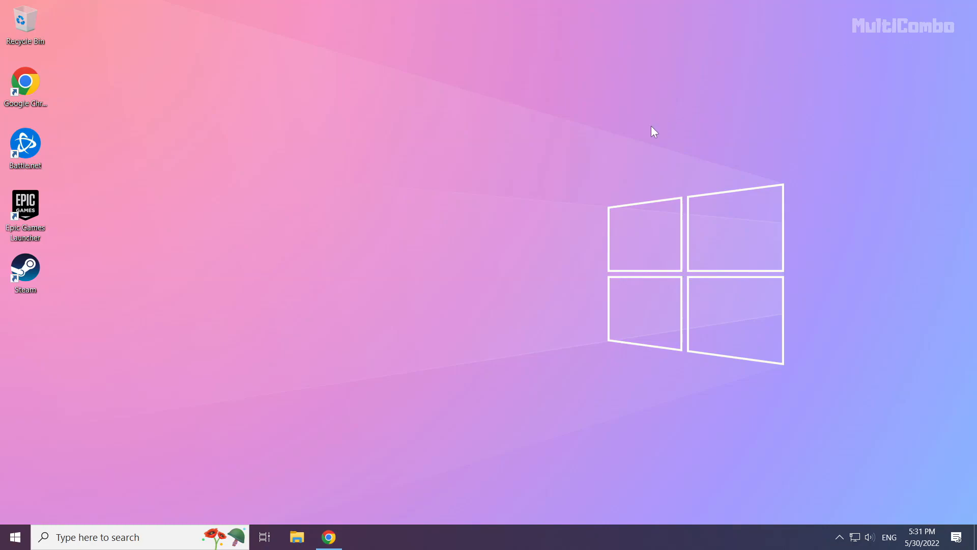
mouse_move(452, 282)
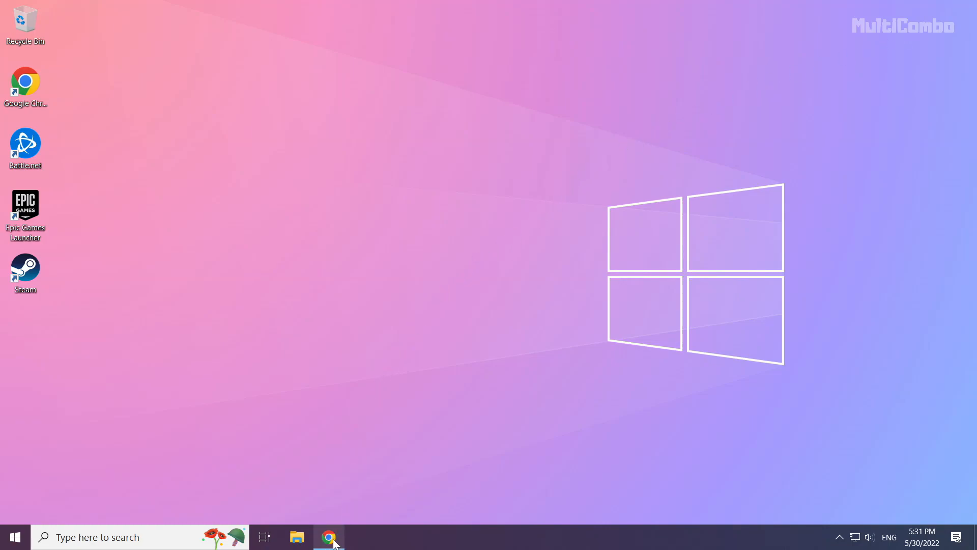
- In Chrome, download the DirectX End-User Runtime Web Installer (dxwebsetup (1).exe) from Microsoft's Download Center
click(328, 536)
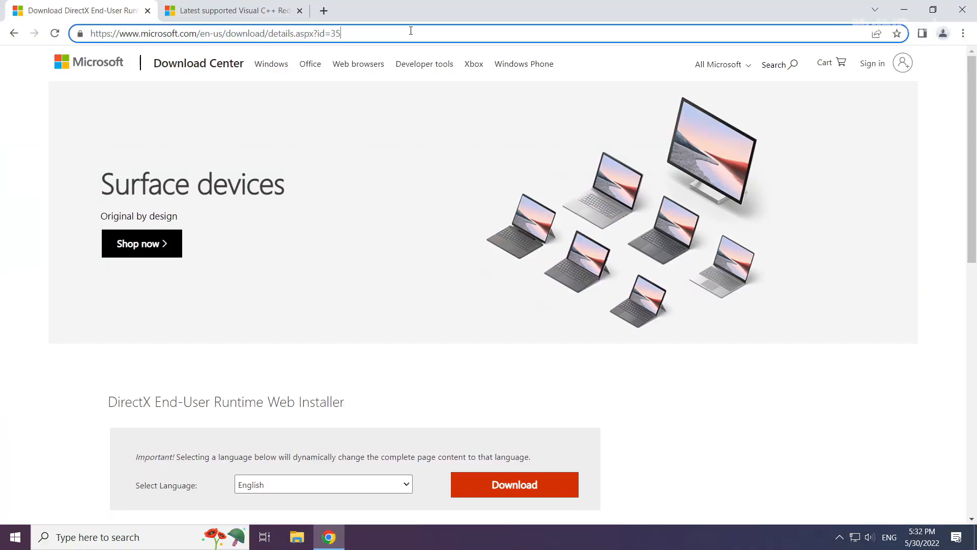
scroll(down, 3)
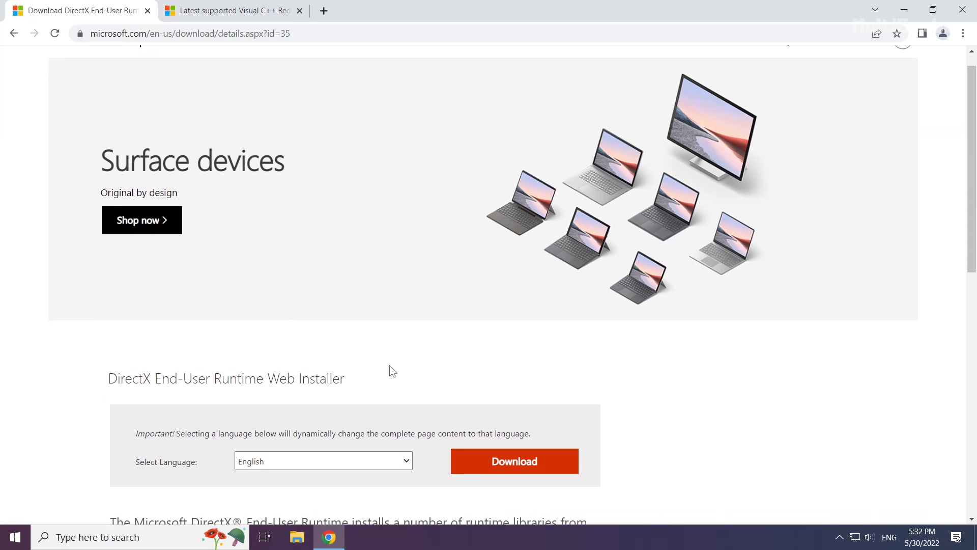
scroll(down, 3)
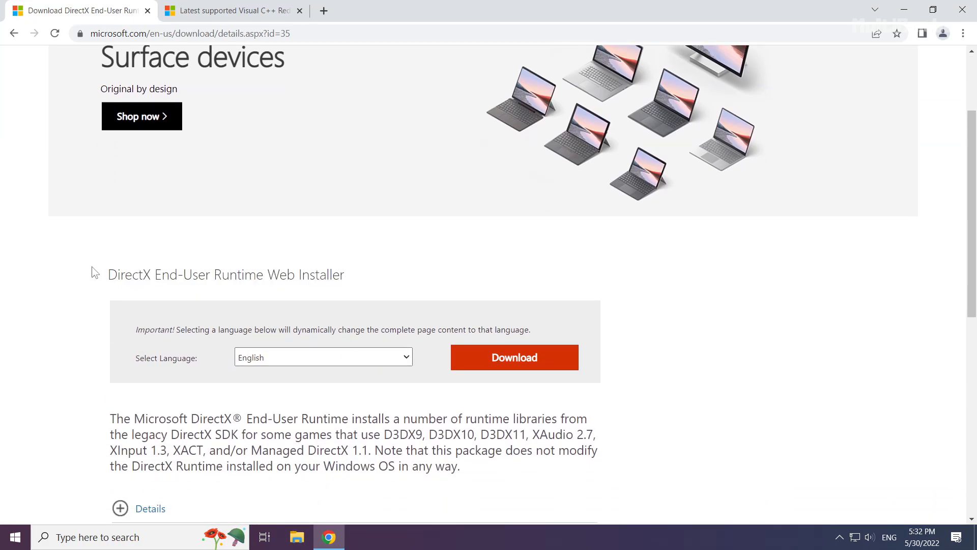
mouse_move(512, 365)
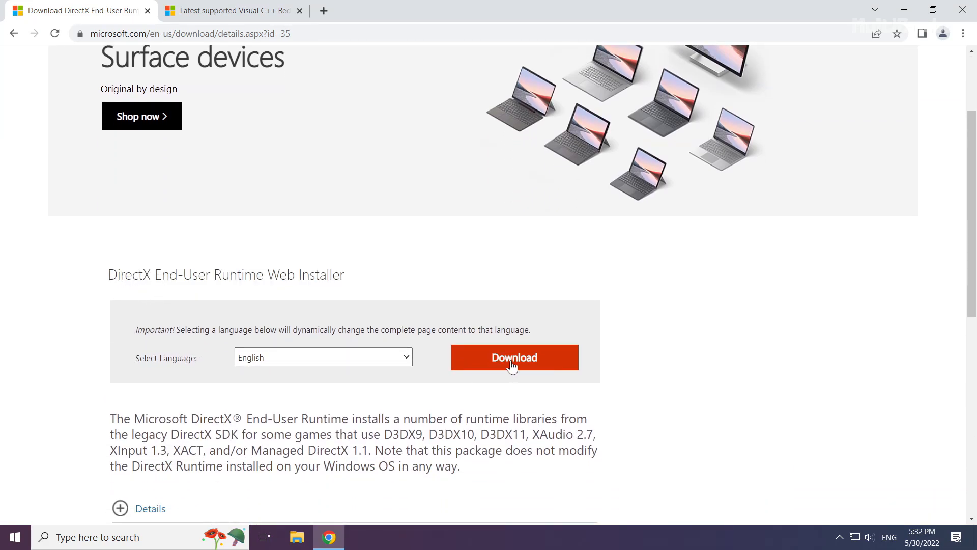
click(513, 357)
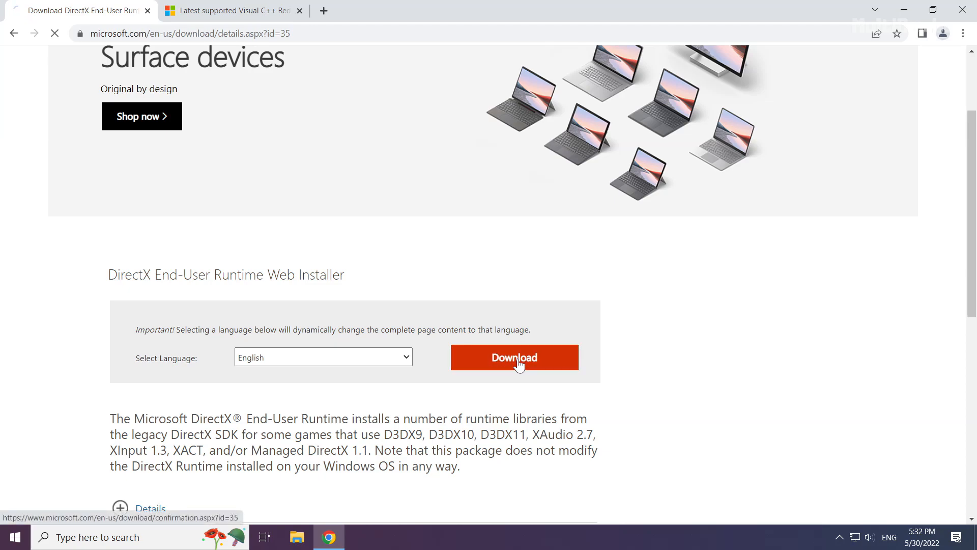
click(513, 357)
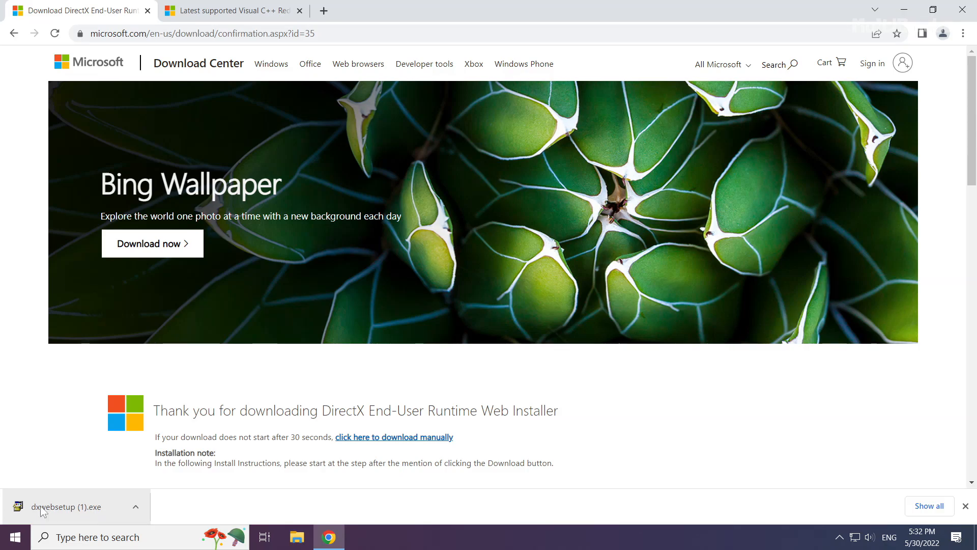
- Run dxwebsetup.exe, accept the agreement, decline the Bing Bar, and finish DirectX setup
click(69, 506)
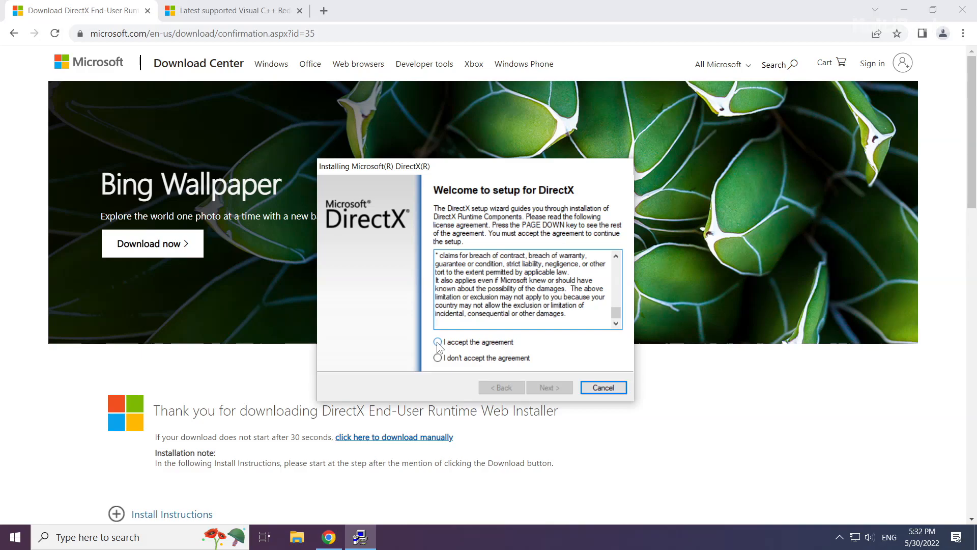
click(437, 342)
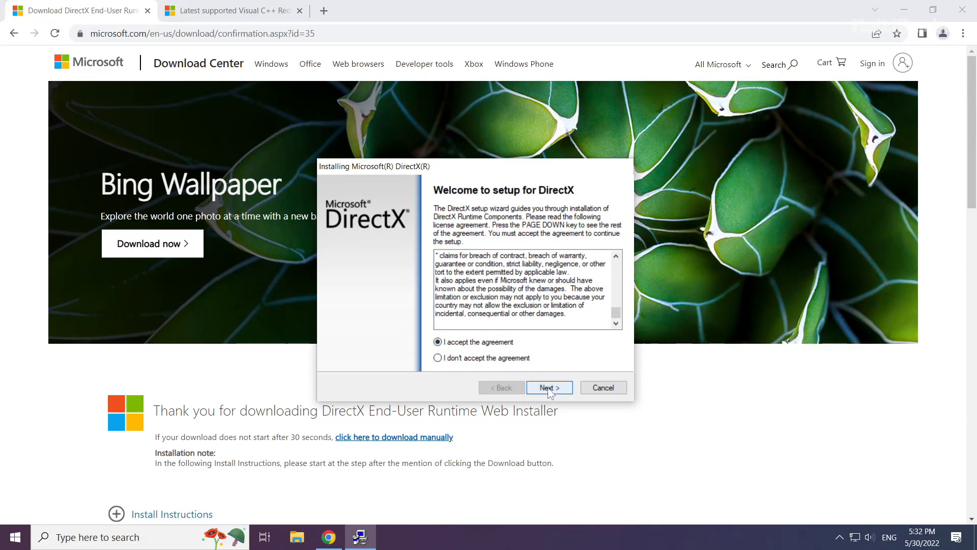
click(549, 387)
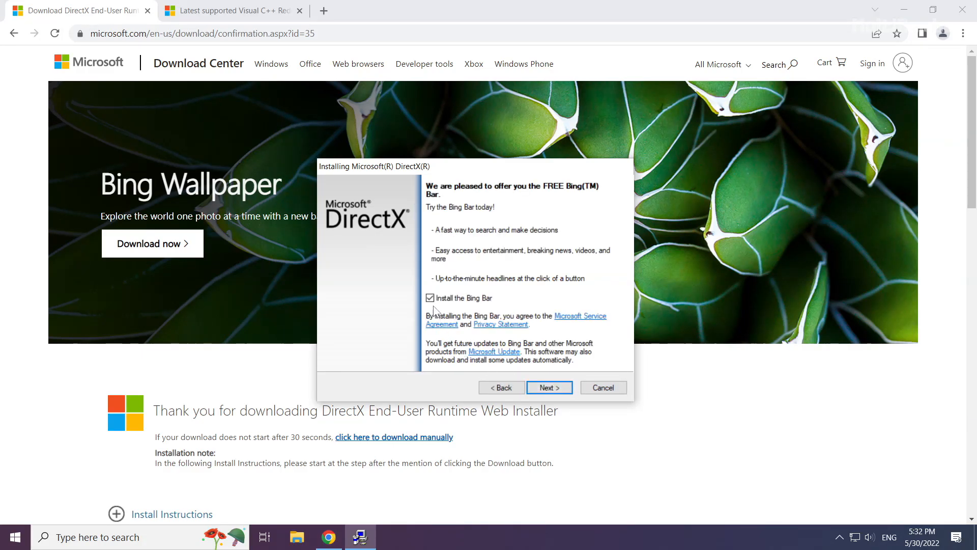
click(430, 298)
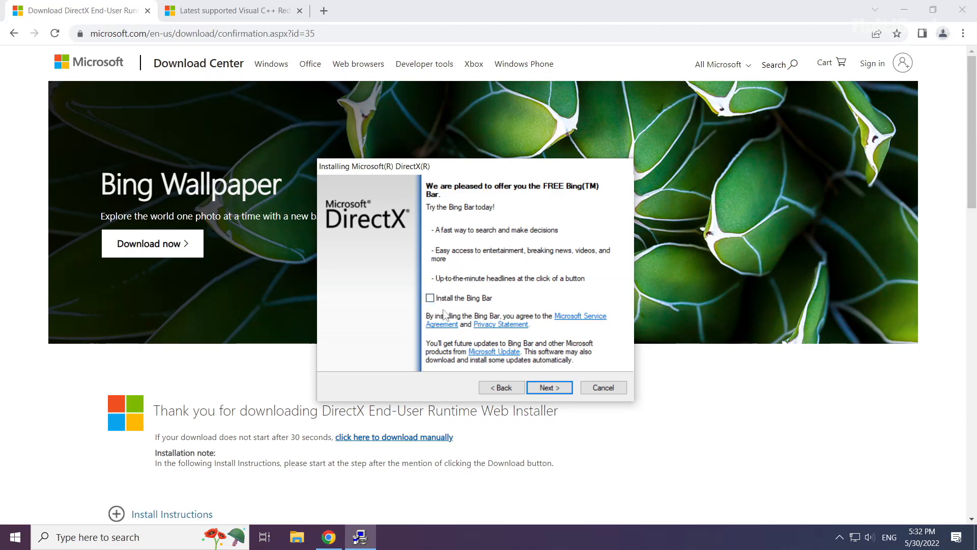
click(548, 387)
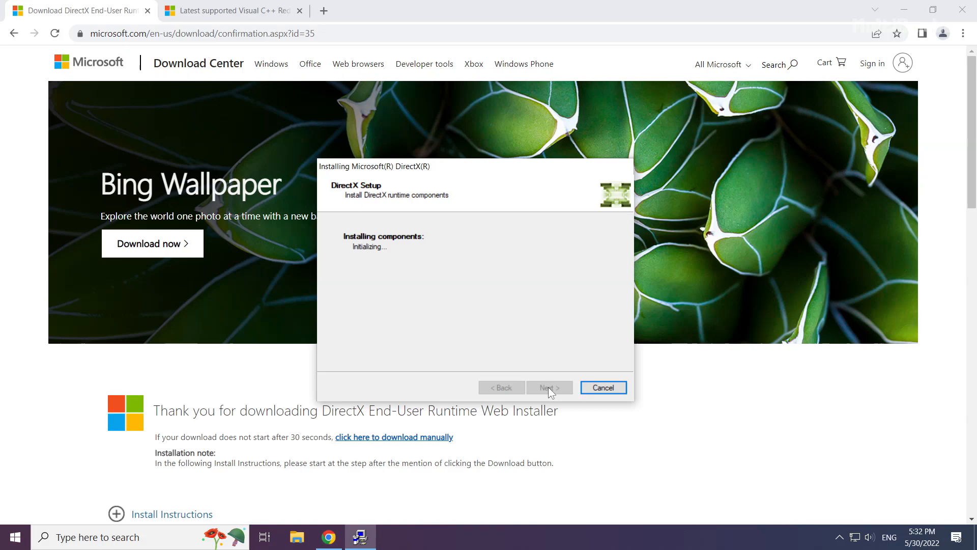
click(548, 386)
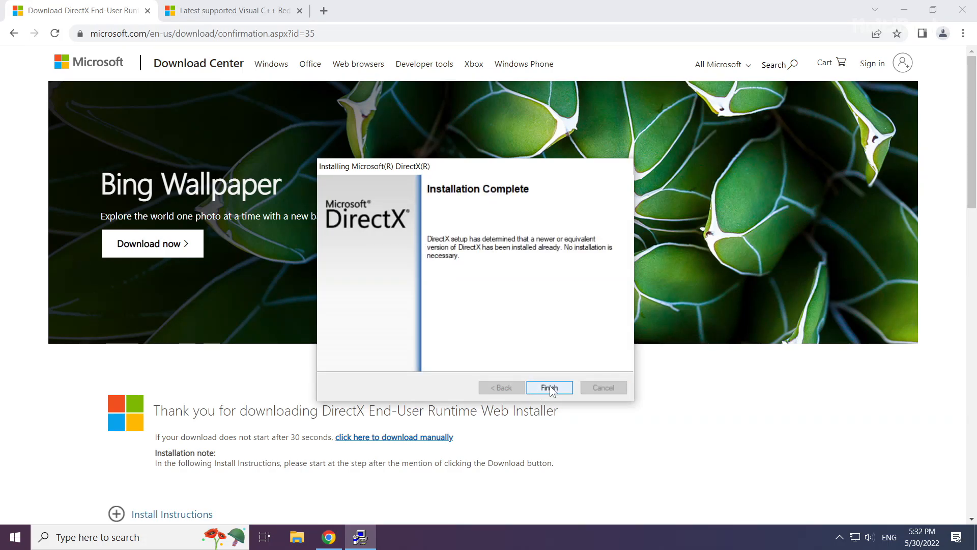
click(548, 387)
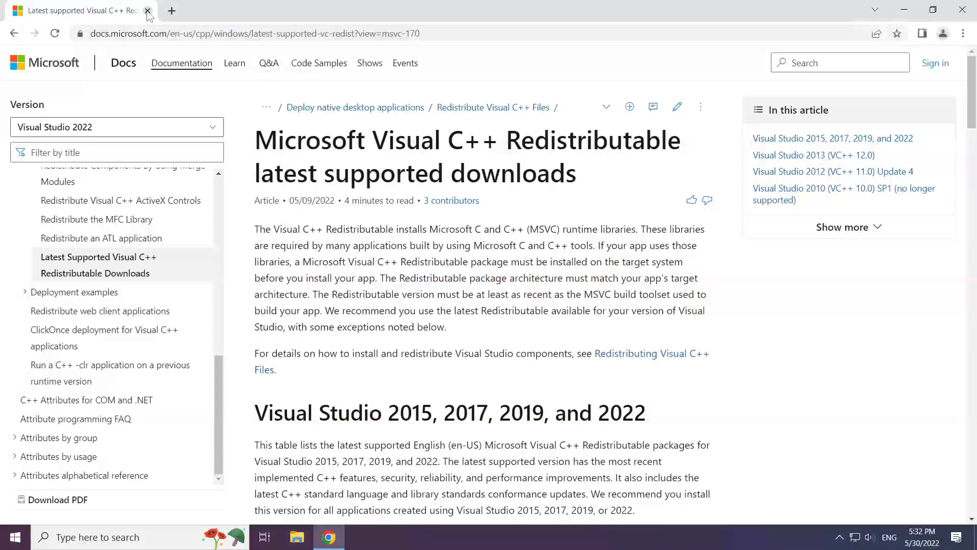
- Close the DirectX tab and download the Visual C++ 2015–2022 Redistributable installers from the vc_redist table
click(281, 32)
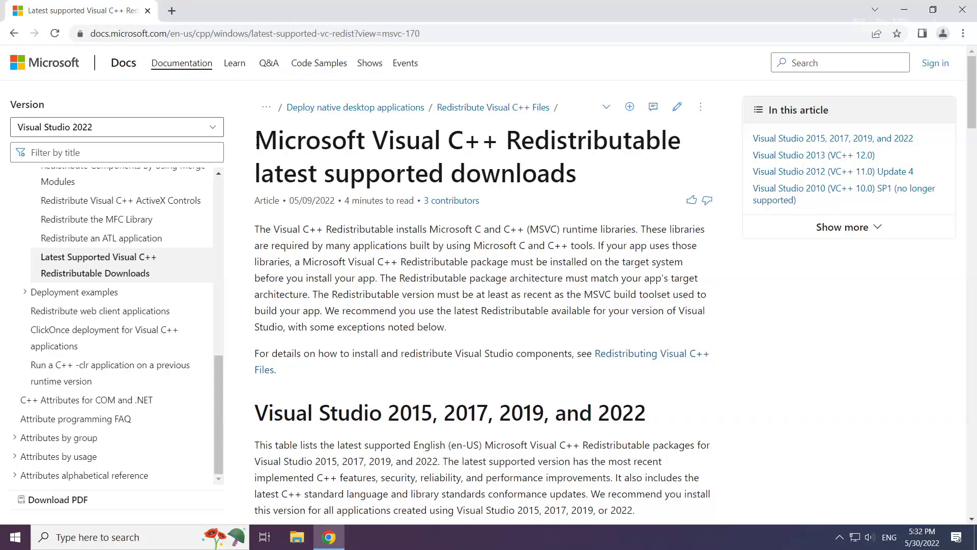
mouse_move(263, 377)
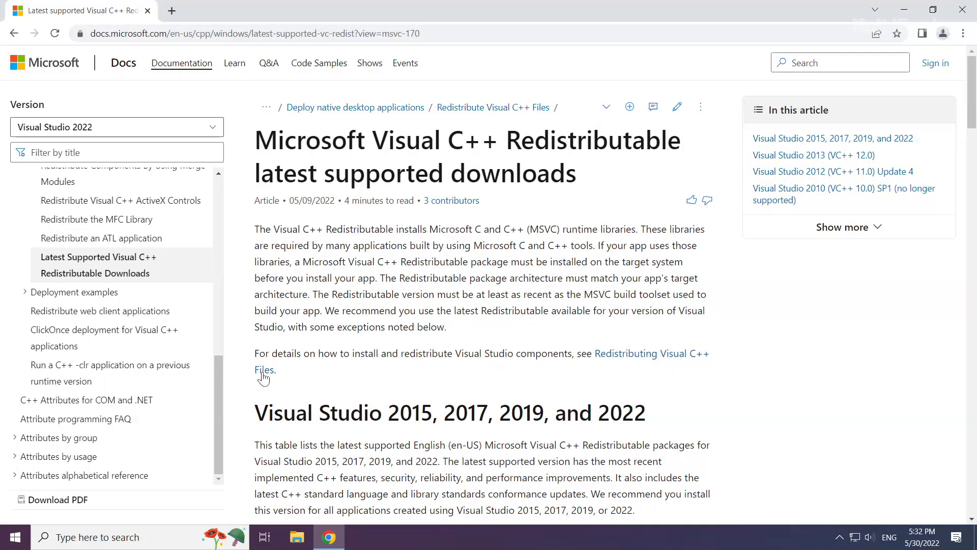
scroll(down, 3)
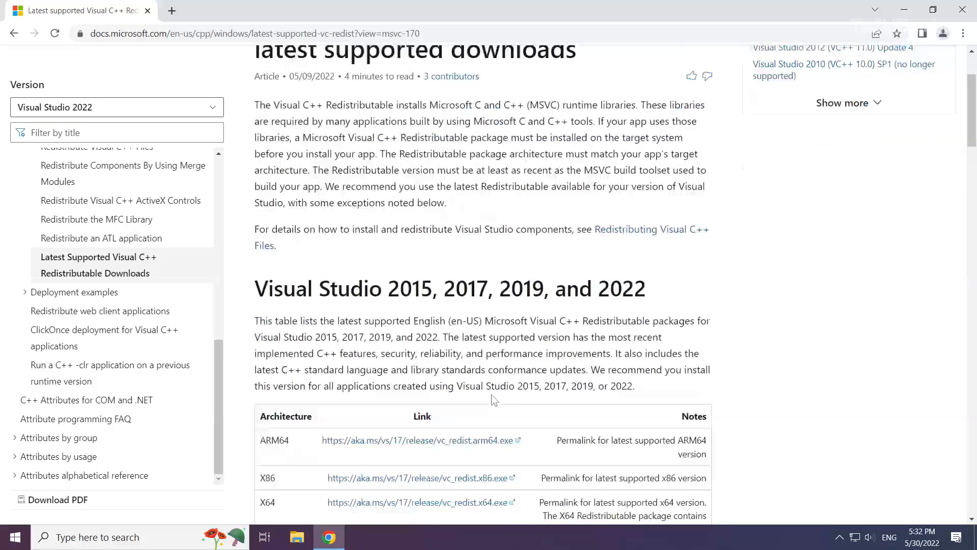
scroll(down, 3)
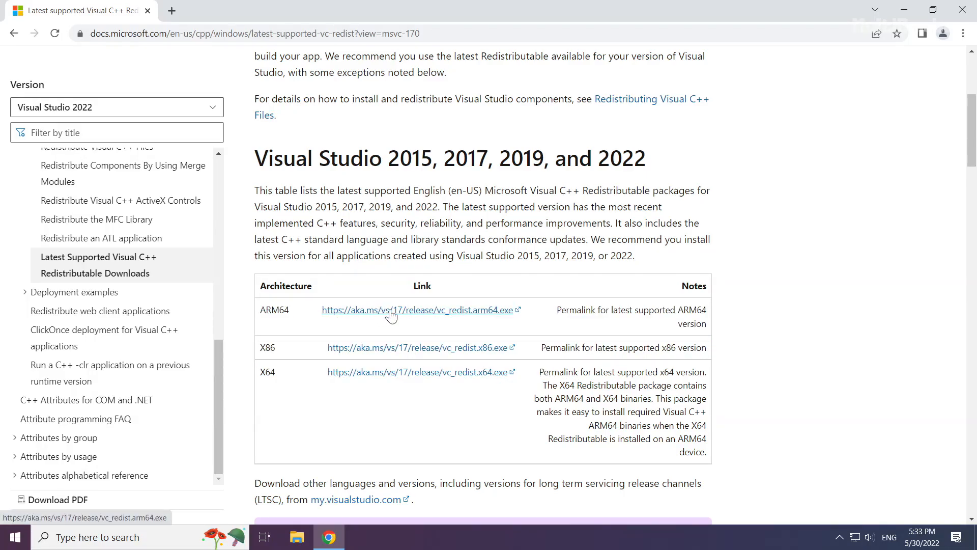
click(417, 309)
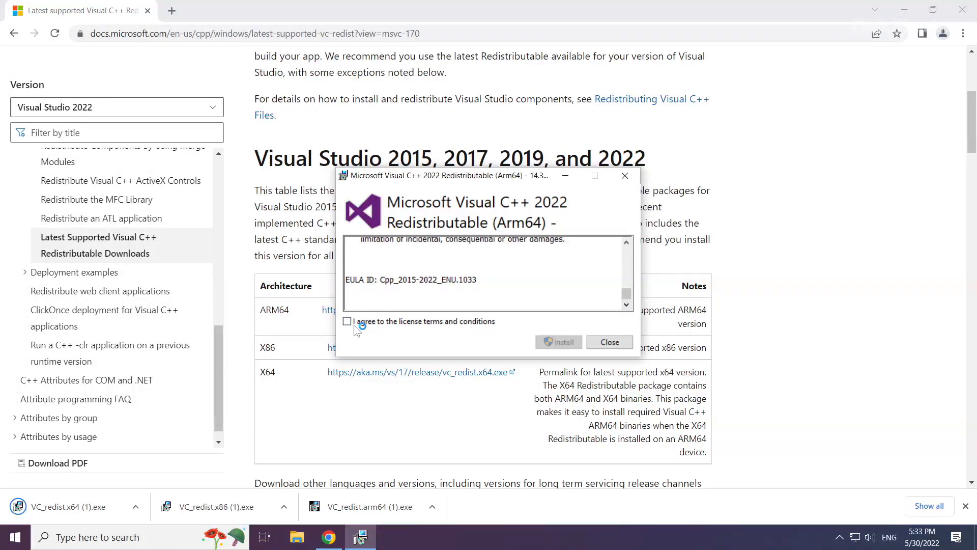
- Accept the license and install the ARM64 and x86 redistributables, then close the successful x86 setup
click(347, 320)
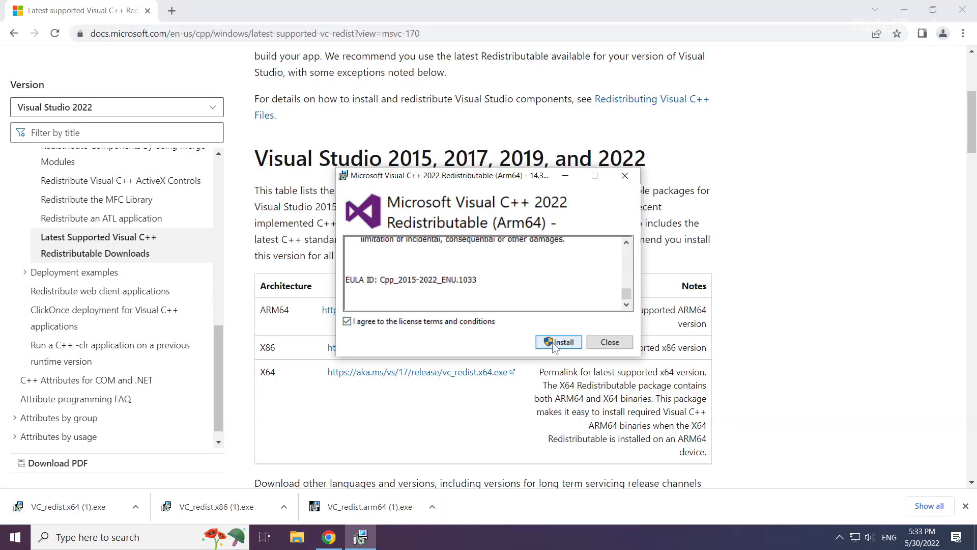
click(558, 342)
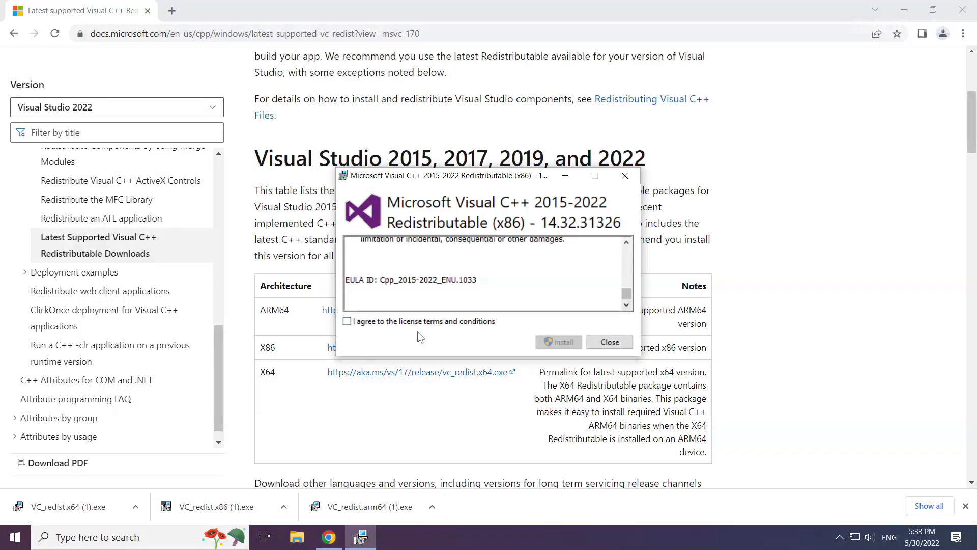
click(558, 342)
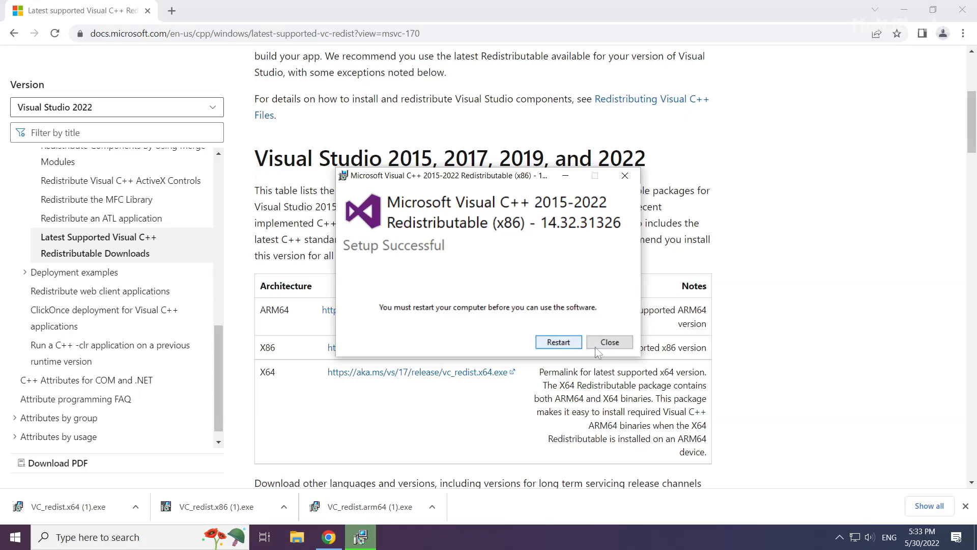
click(608, 342)
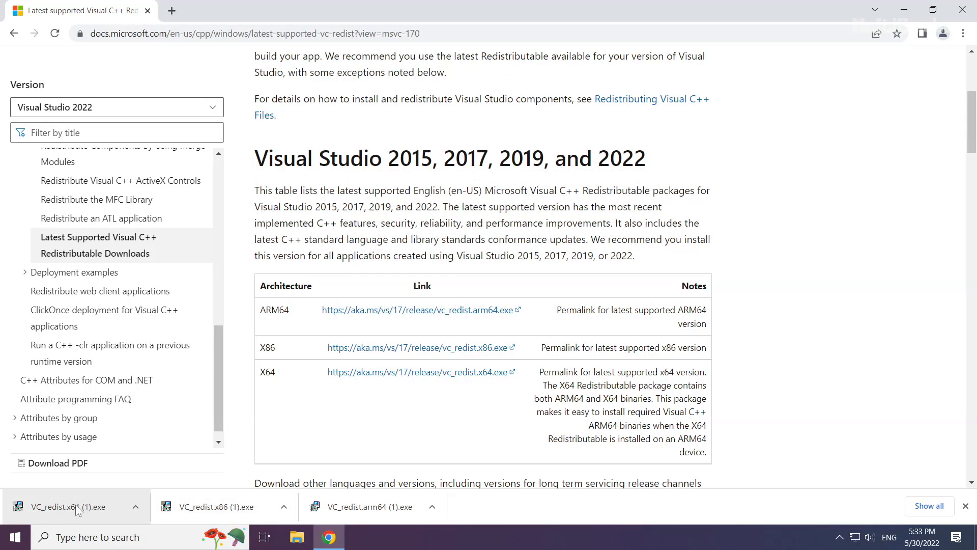
- Install vc_redist.x64 with the license accepted, close its setup without restarting, and close Chrome
click(68, 506)
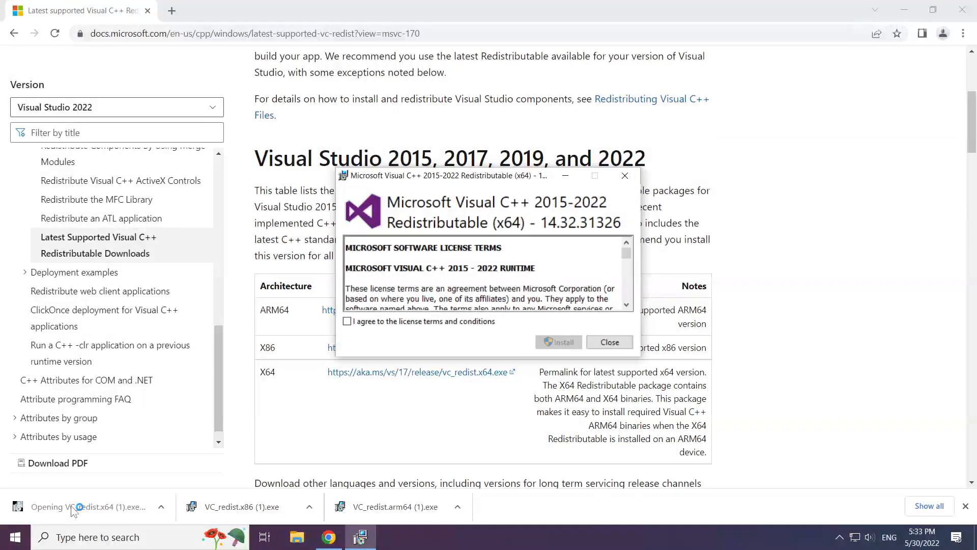
scroll(down, 3)
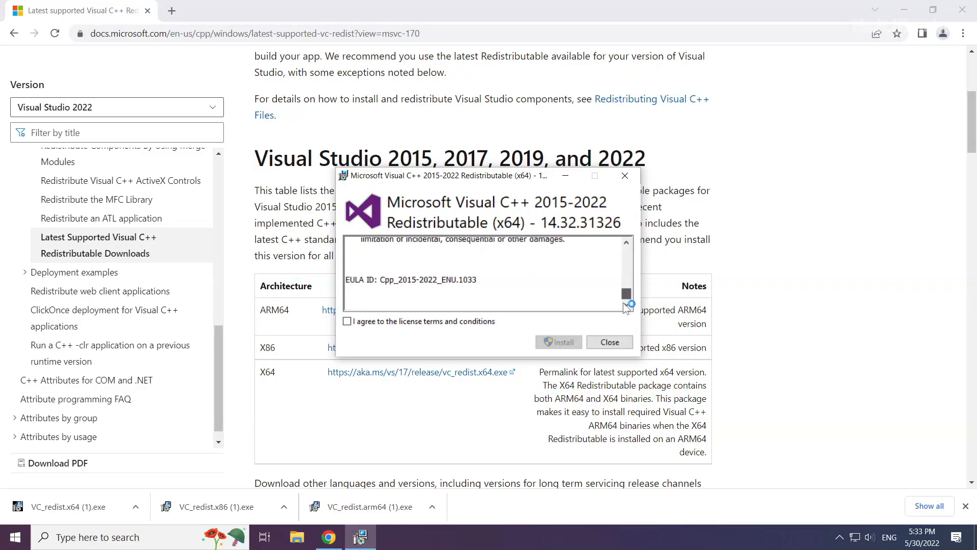
click(347, 321)
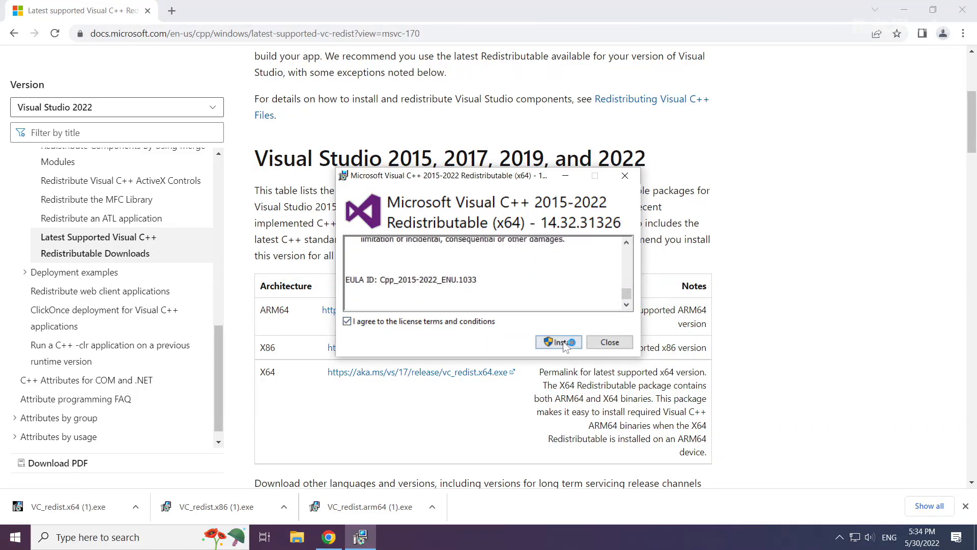
click(559, 341)
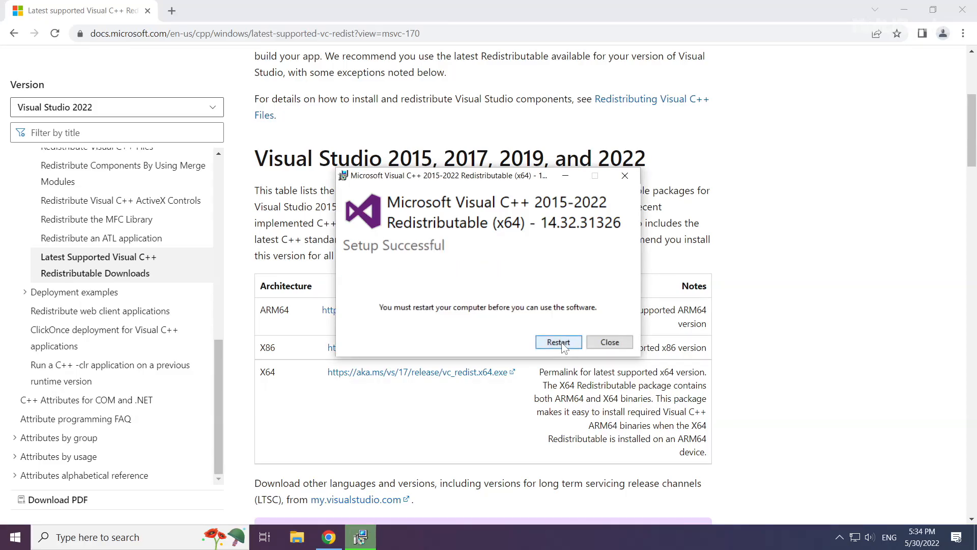
mouse_move(609, 342)
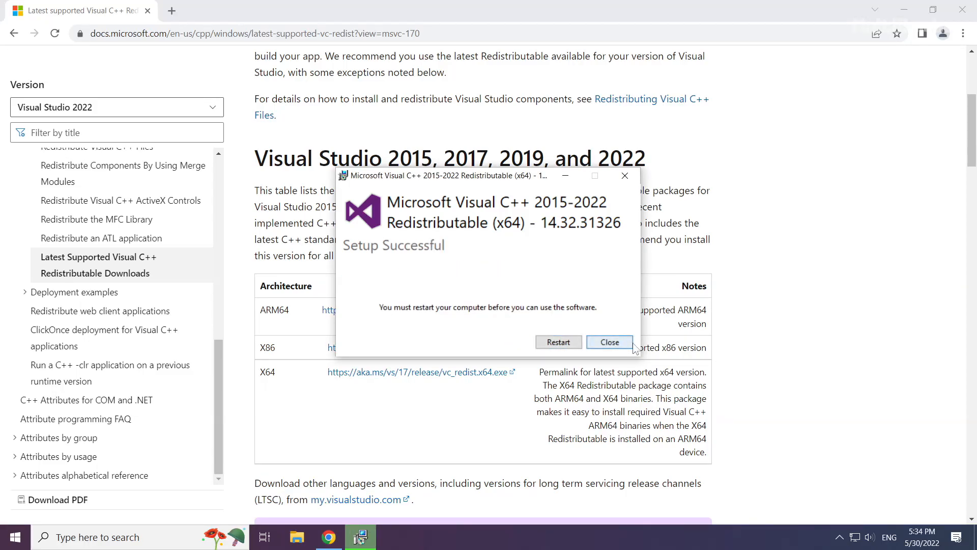
click(609, 342)
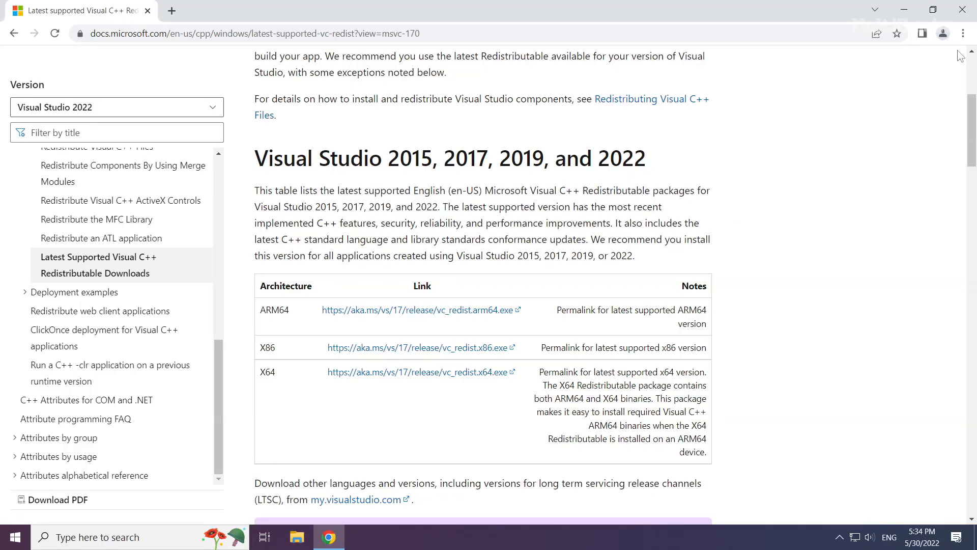
mouse_move(961, 11)
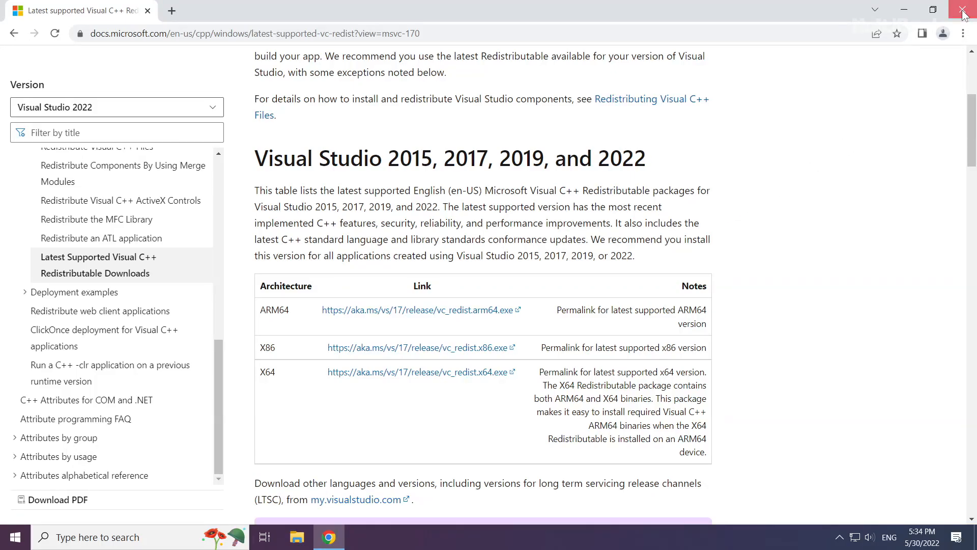
click(965, 11)
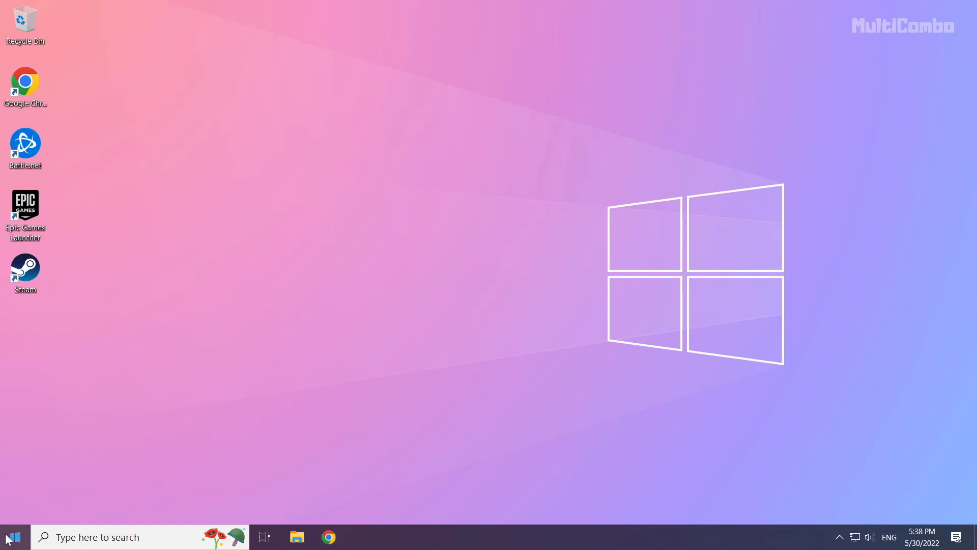
- Bring up the Start button's quick link menu of system tools
right_click(11, 536)
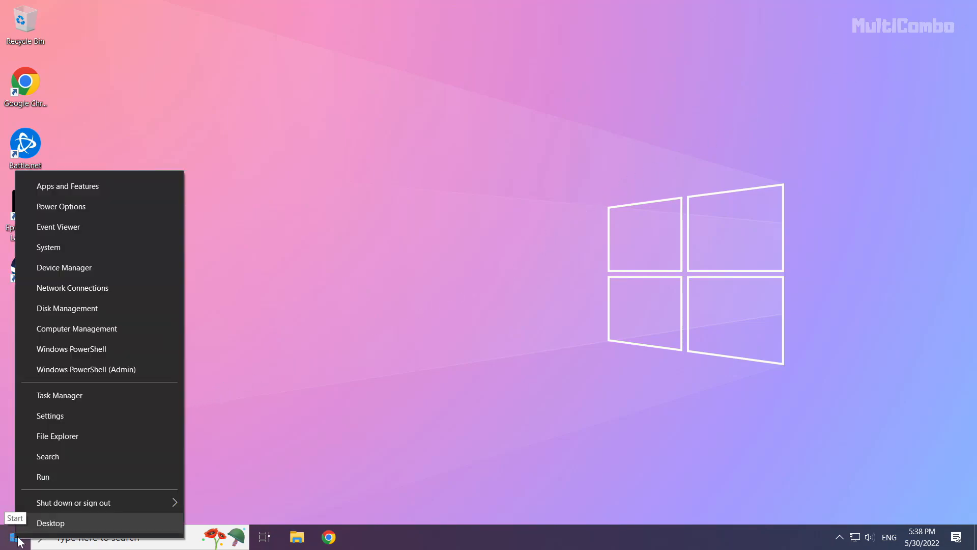
mouse_move(131, 395)
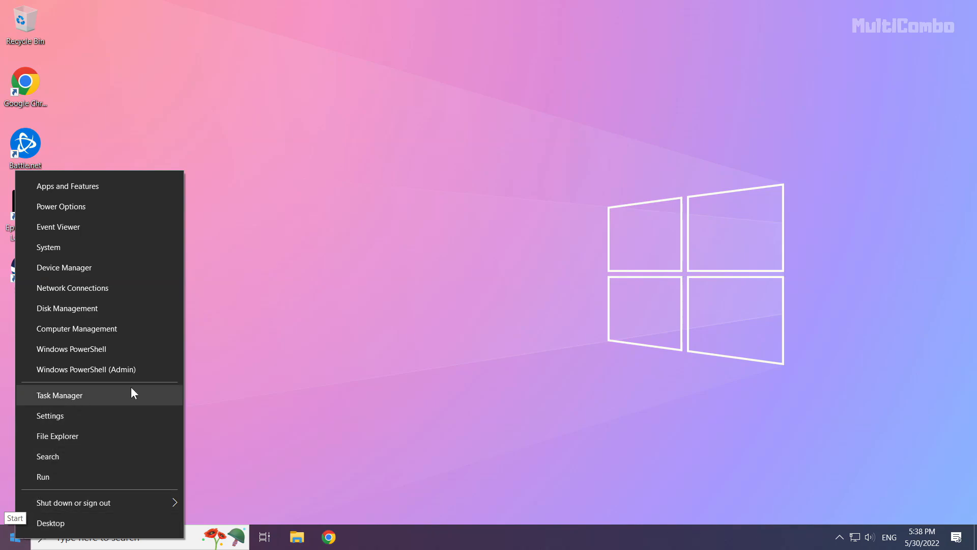
mouse_move(93, 398)
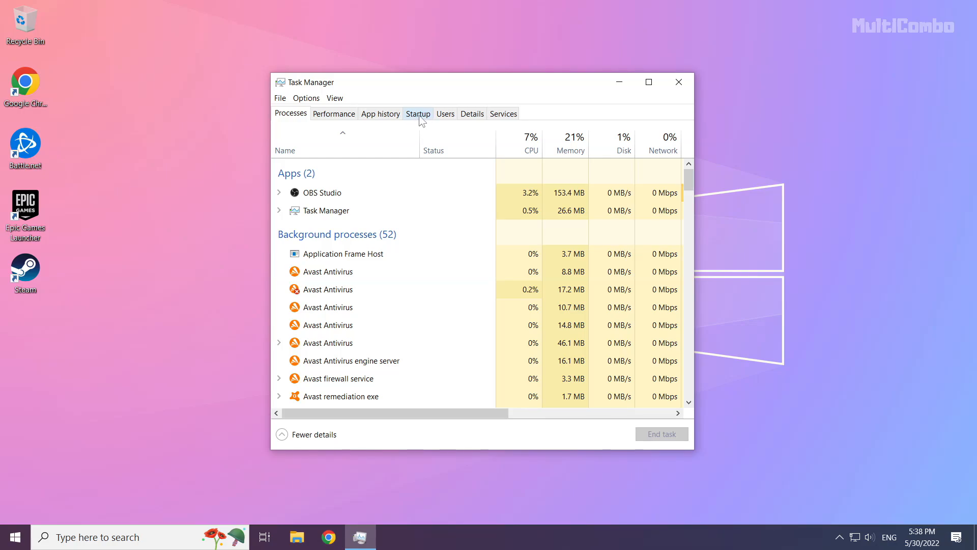
- On the Startup list, disable Microsoft Edge from launching at startup
click(417, 113)
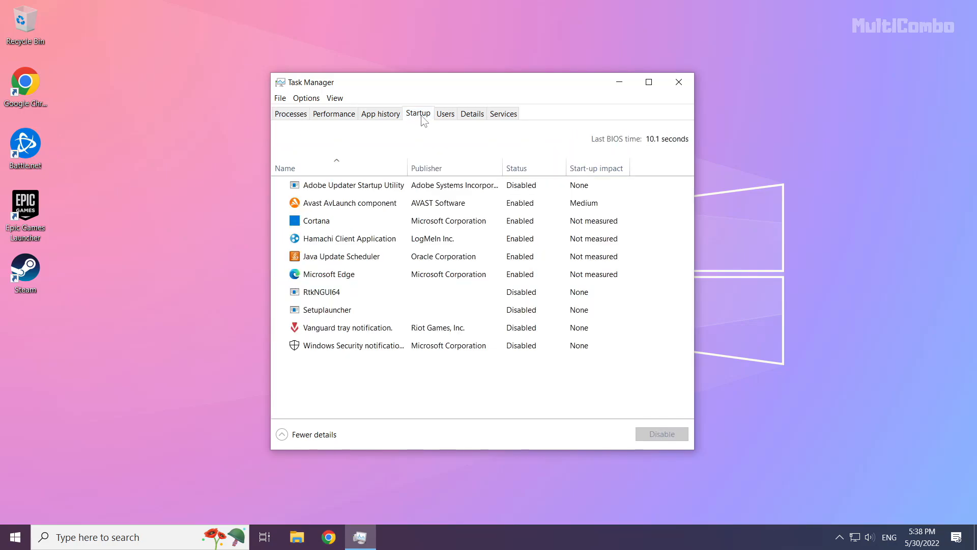
click(340, 256)
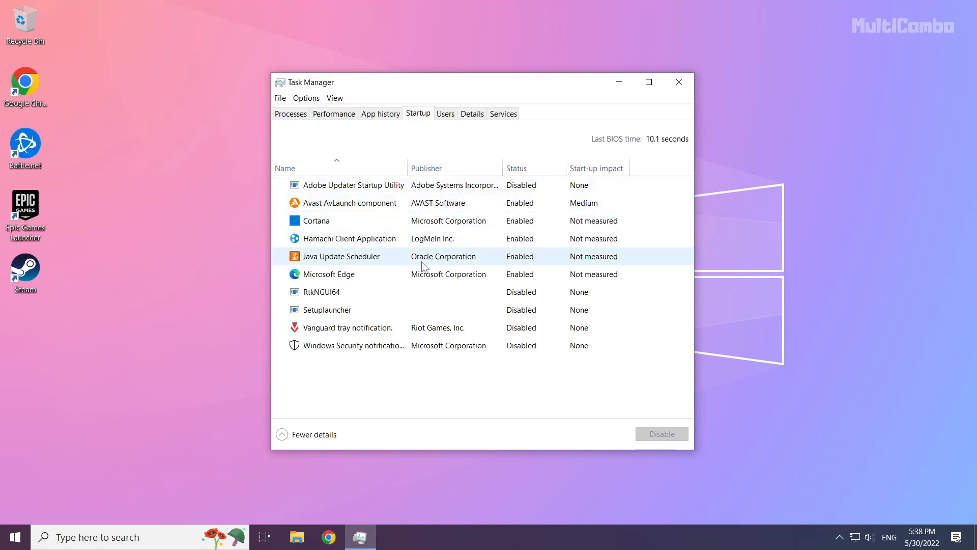
click(327, 273)
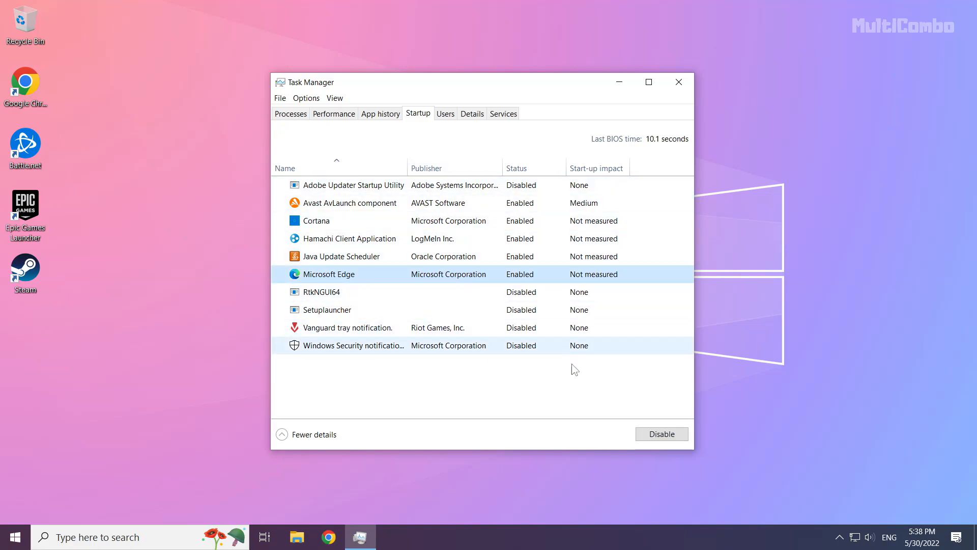
click(662, 433)
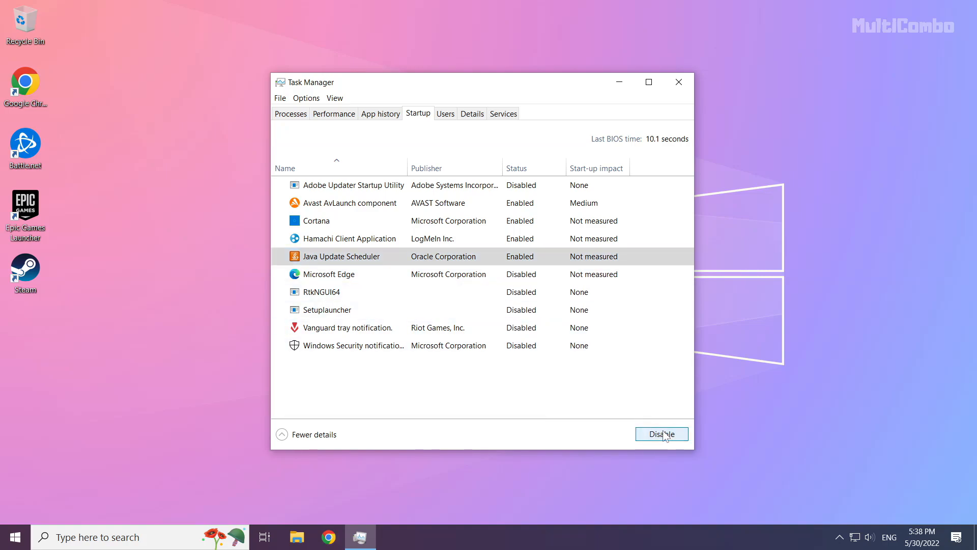
- Disable Java Update Scheduler and Cortana at startup, then close Task Manager
click(660, 434)
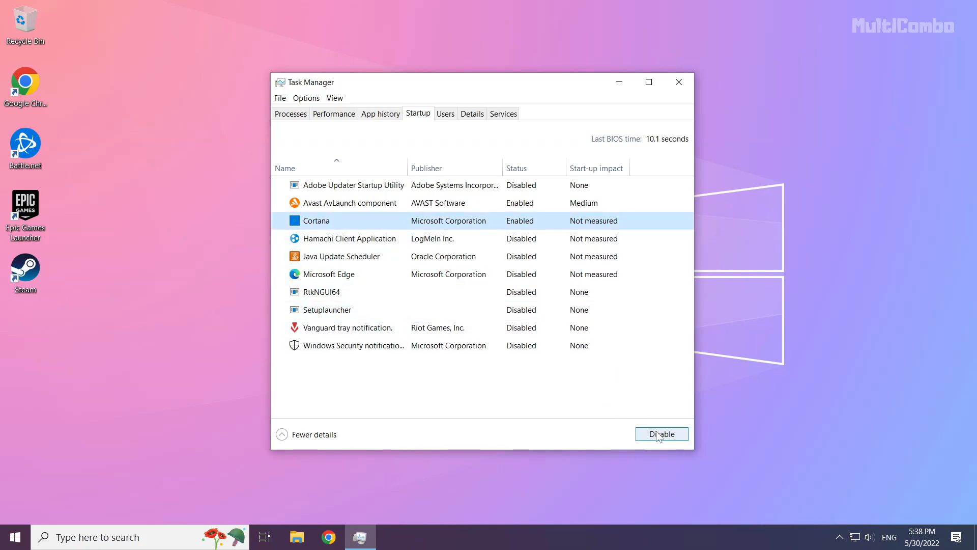
click(660, 434)
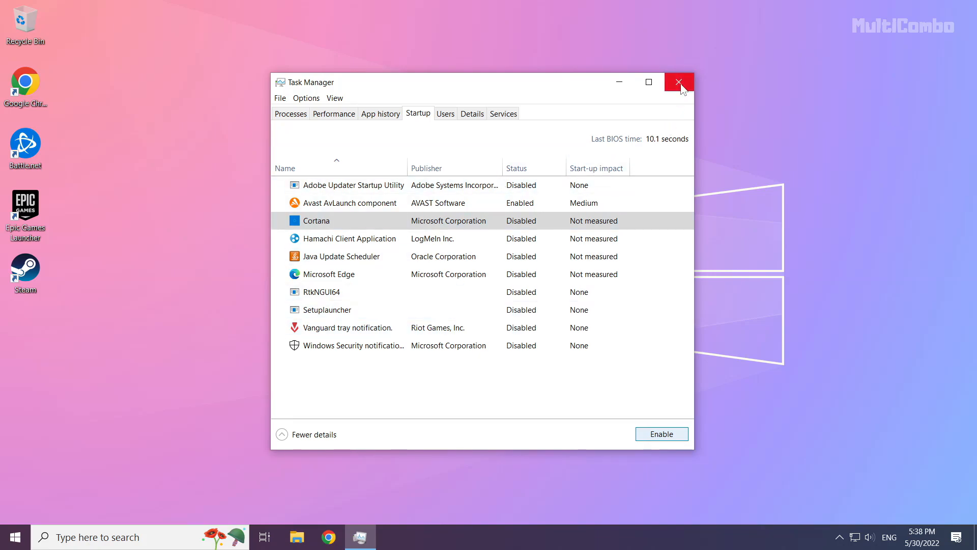
click(679, 81)
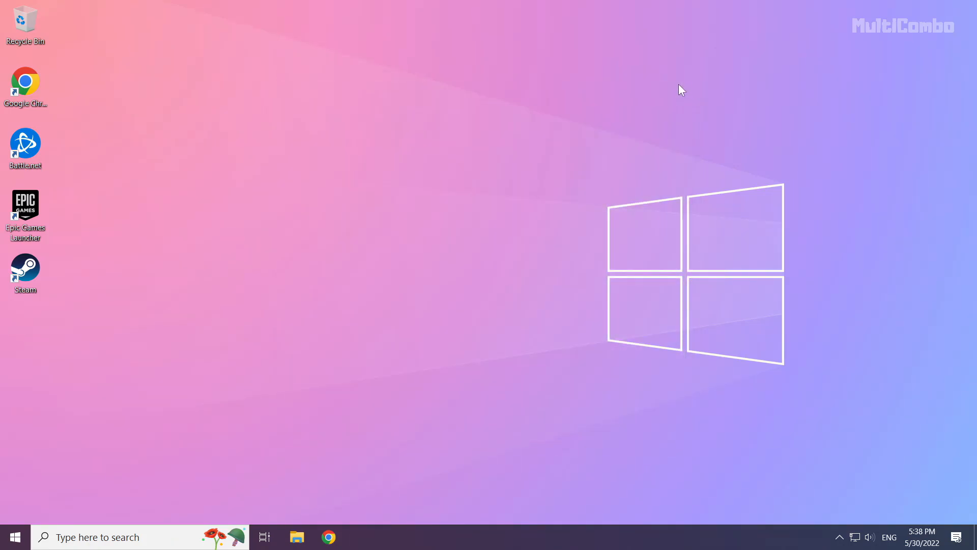
mouse_move(102, 448)
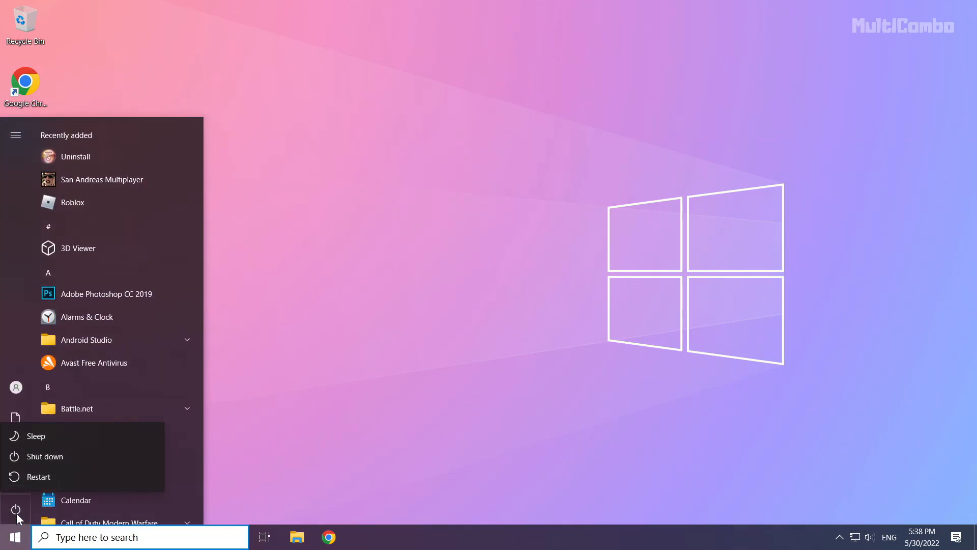
mouse_move(91, 477)
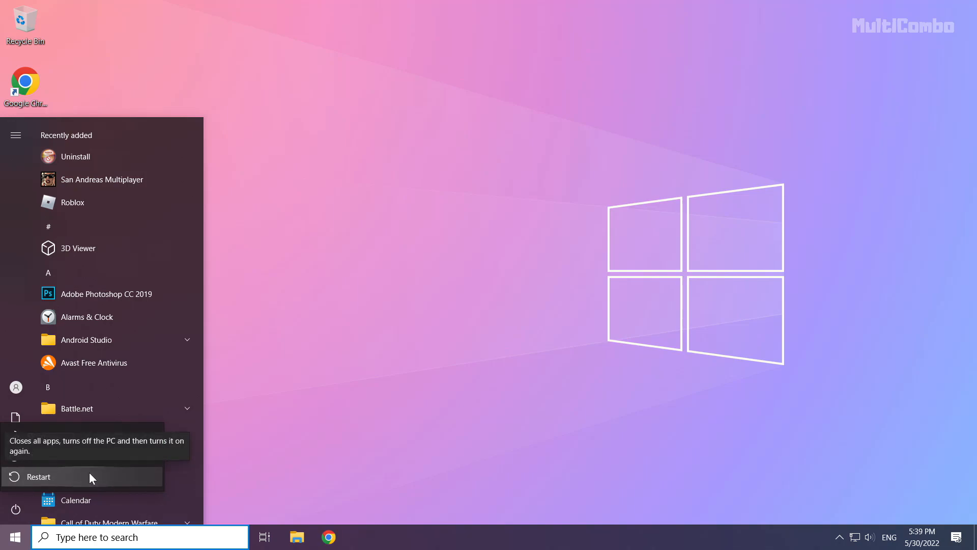